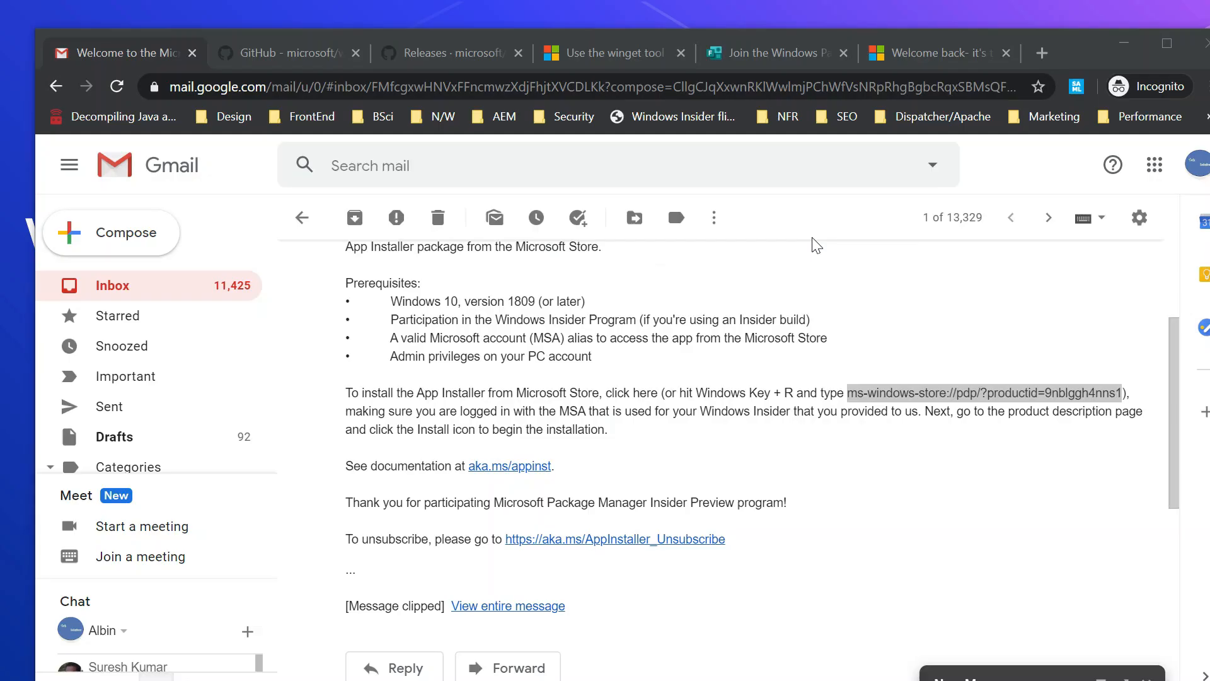
Step: Switch to the 'Use the winget tool' Docs tab showing its Install winget section
right_click(609, 52)
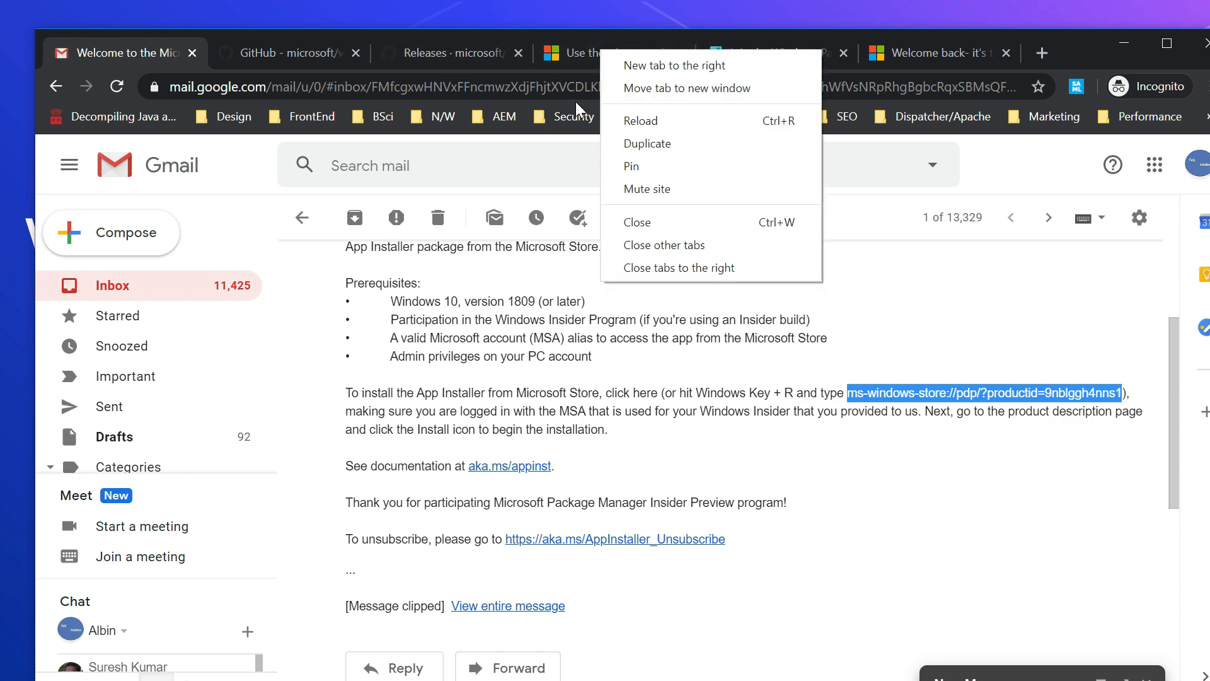
click(609, 52)
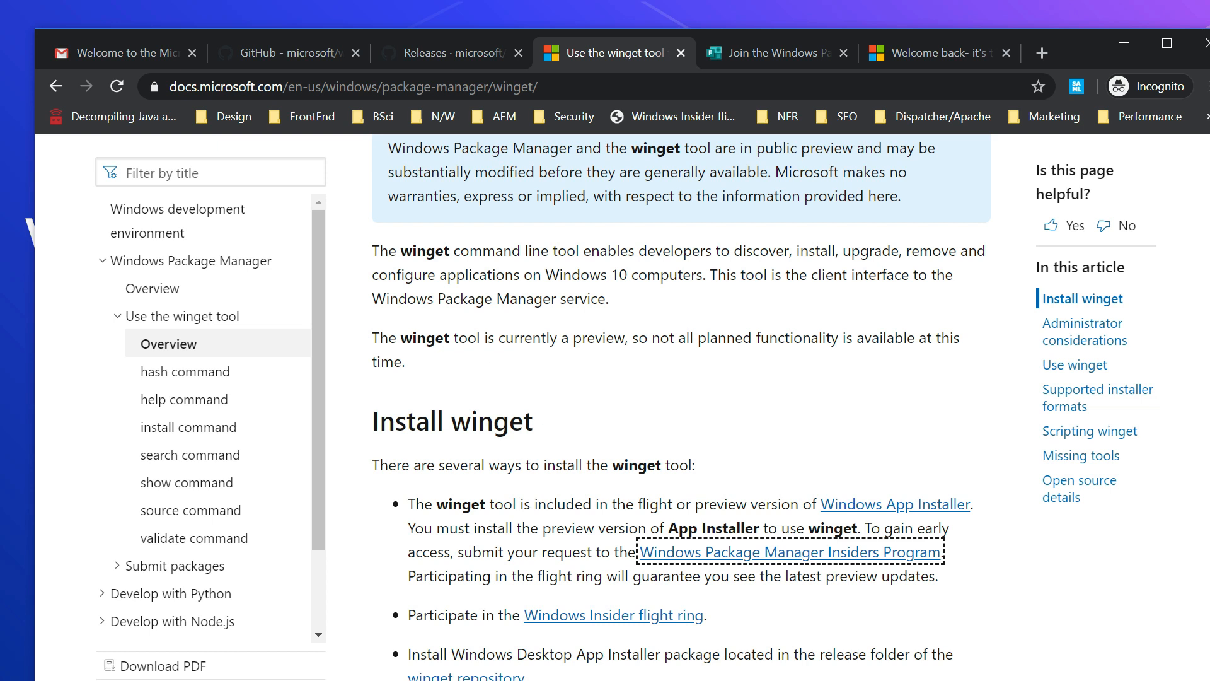
mouse_move(825, 473)
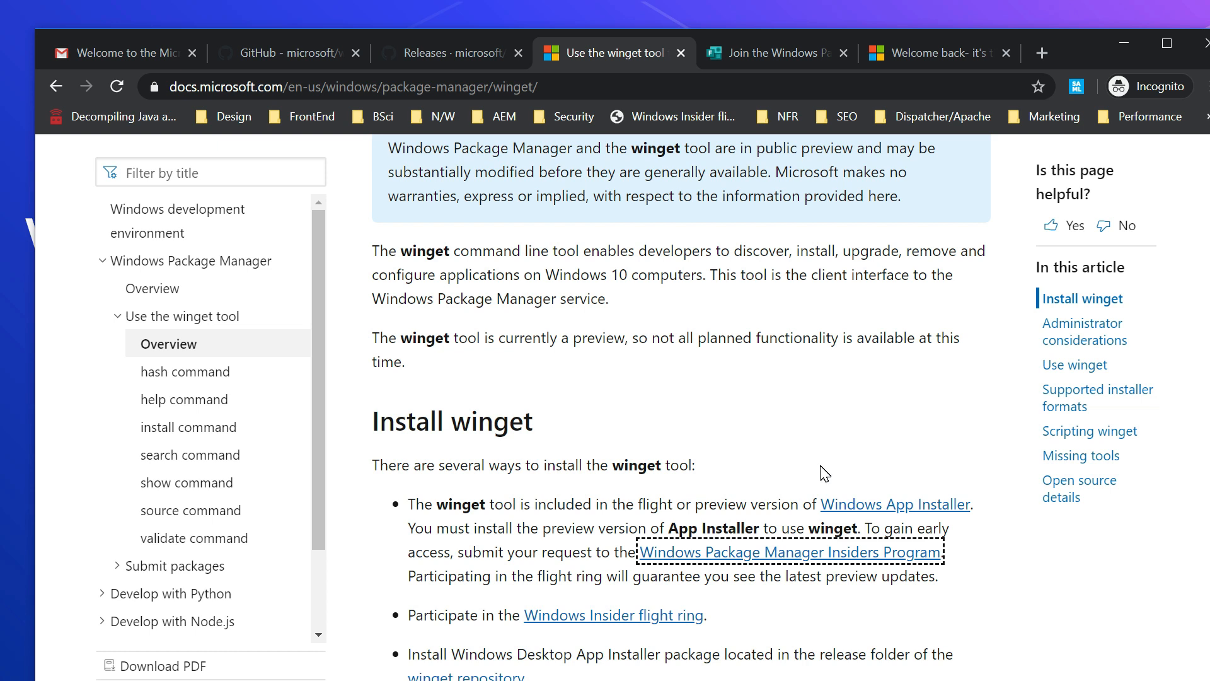
mouse_move(682, 561)
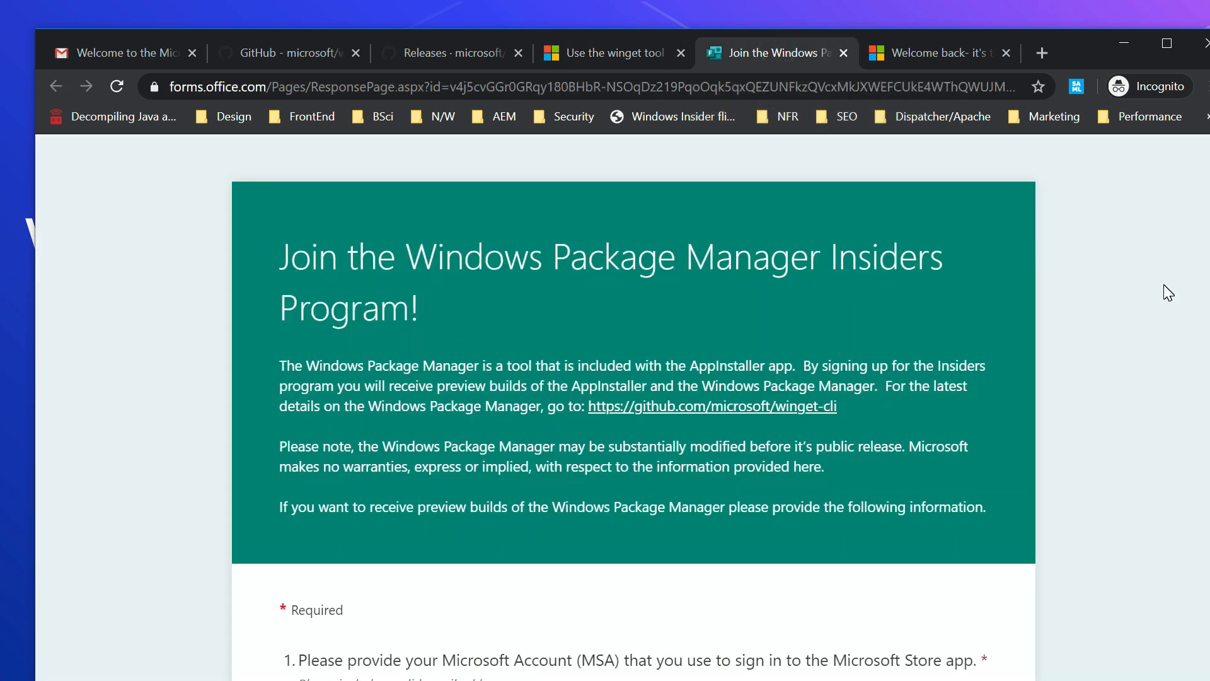
Step: Scroll the Insiders Program form to Submit, then return to the winget docs tab
scroll(down, 3)
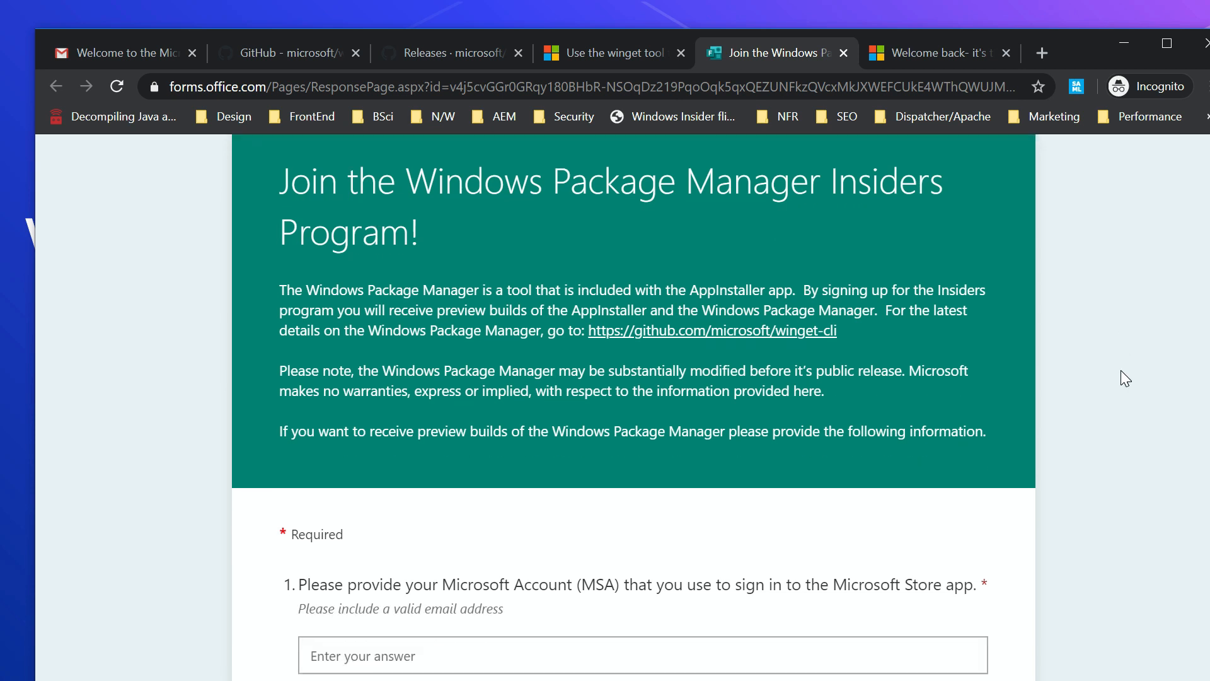
scroll(down, 3)
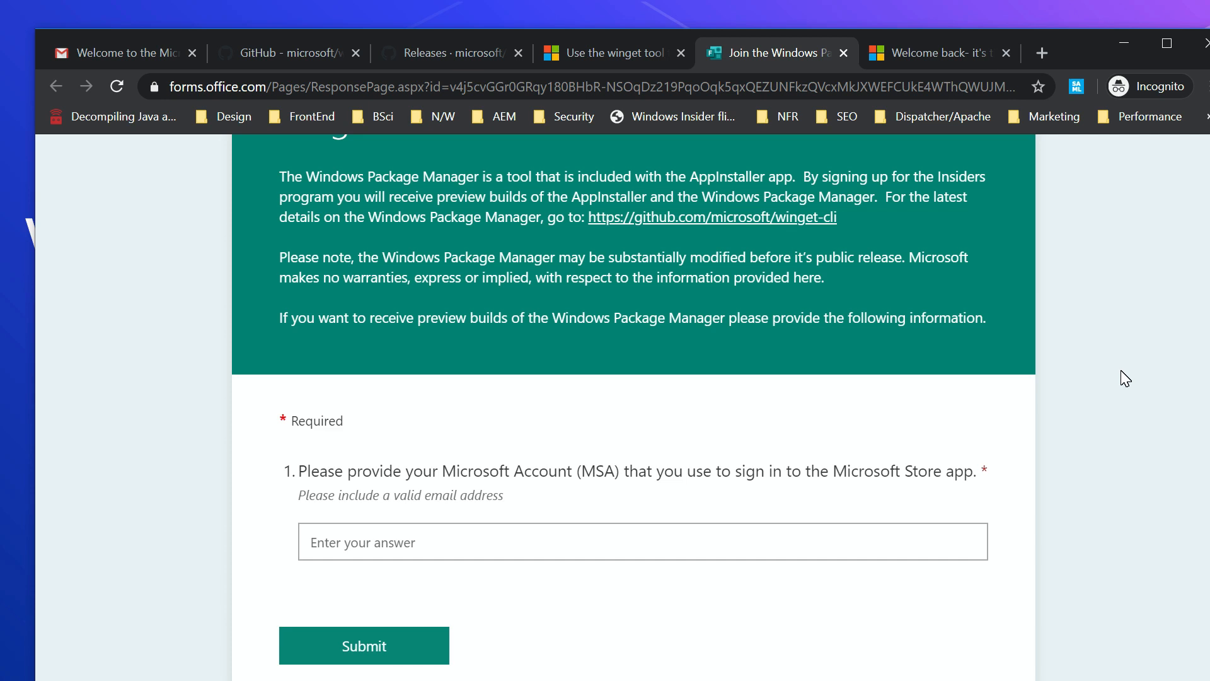
click(609, 52)
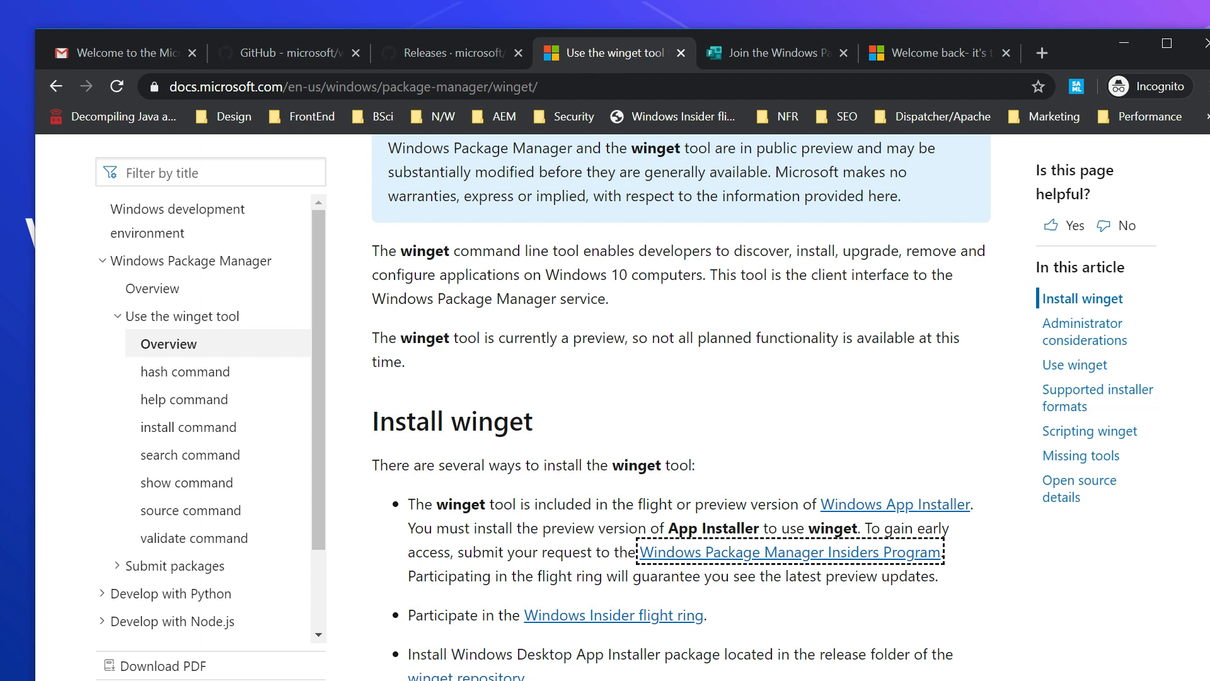
mouse_move(661, 639)
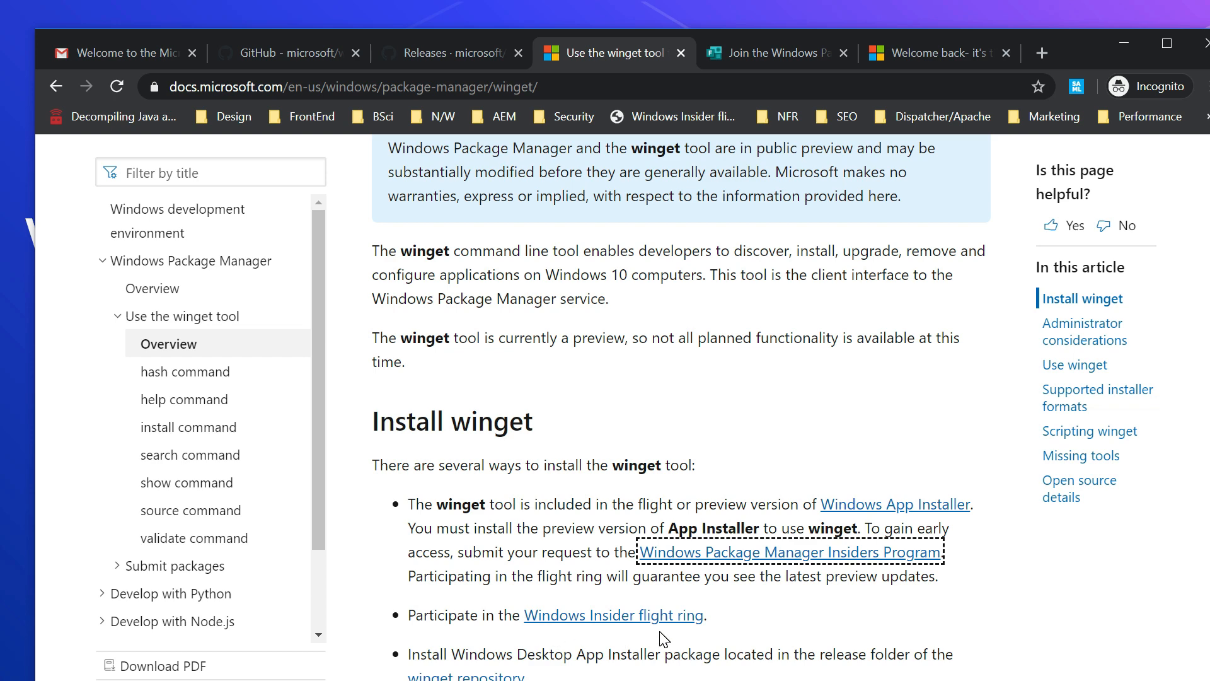
Step: Open the Windows Insider 'Welcome back' tab and scroll through the preview-build steps
click(933, 53)
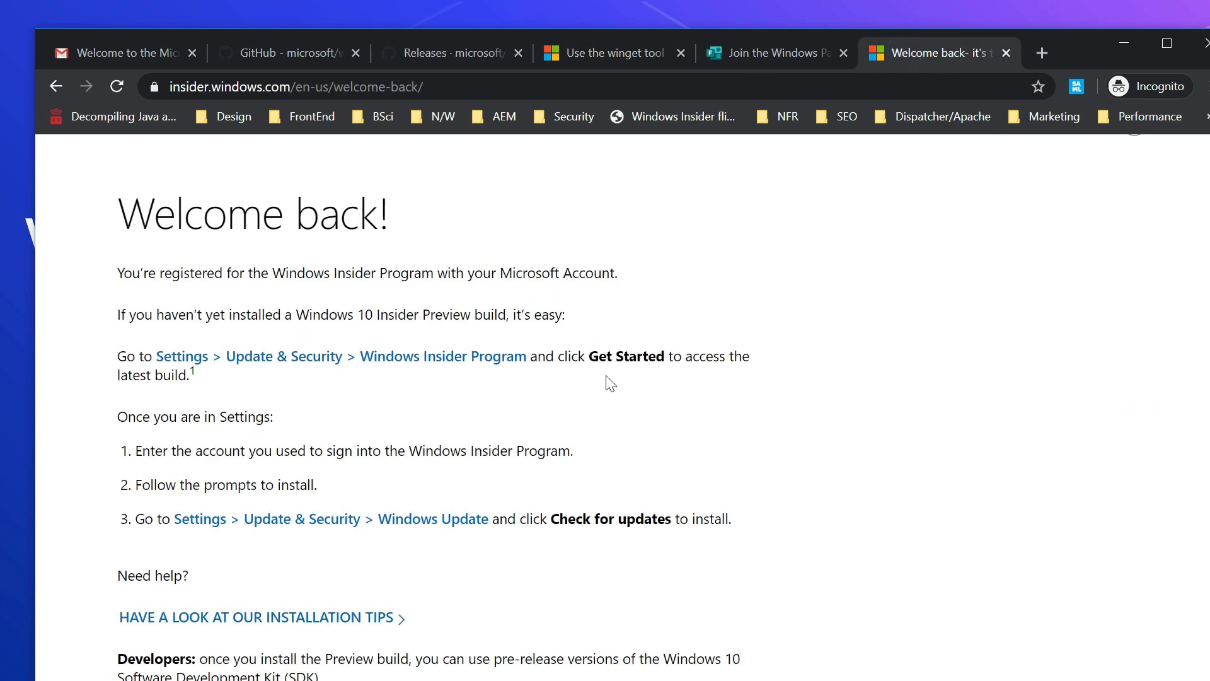
mouse_move(666, 393)
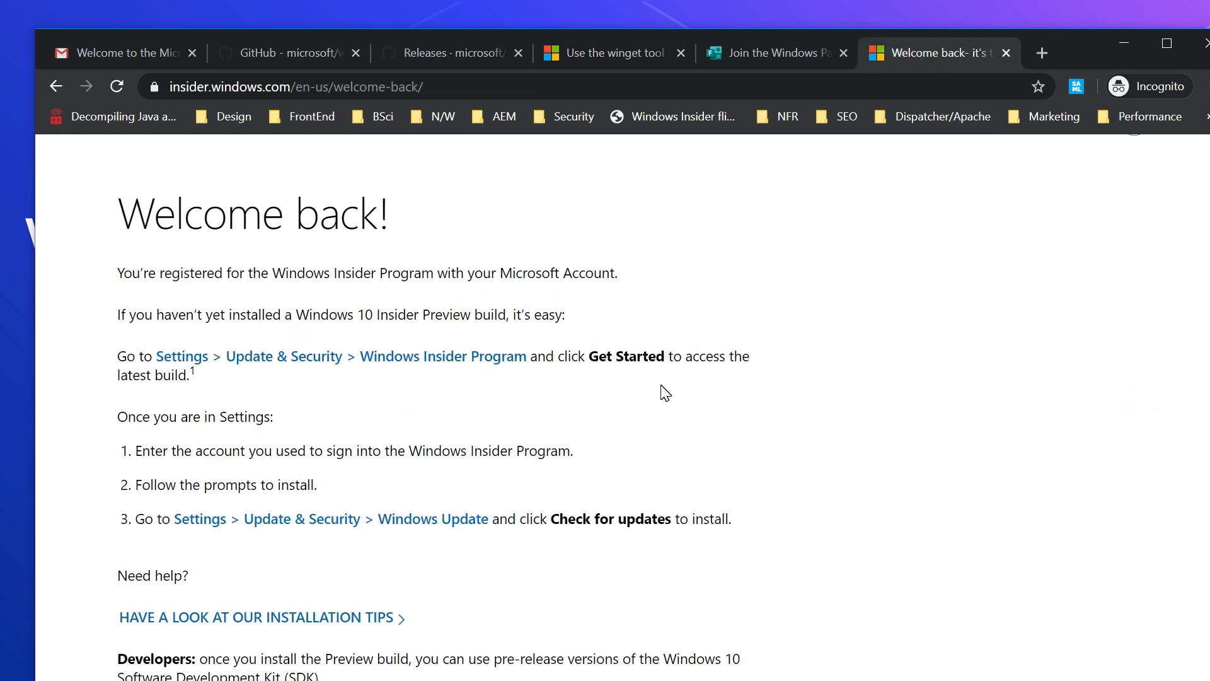
scroll(down, 3)
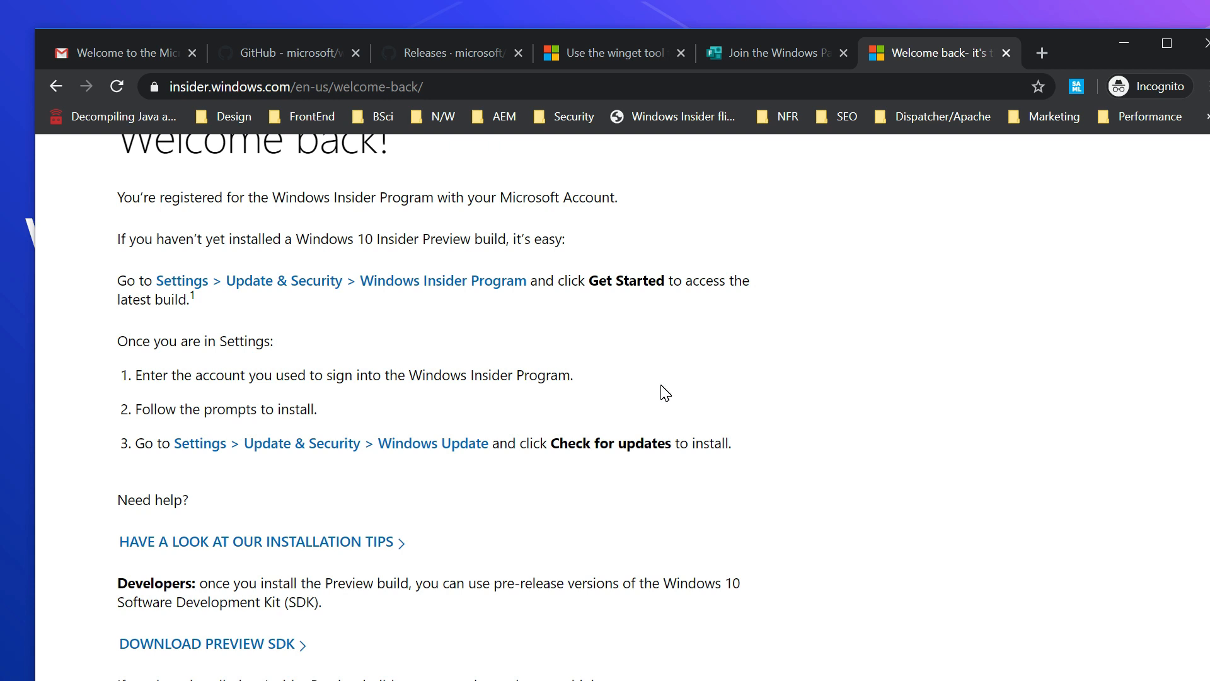
mouse_move(445, 256)
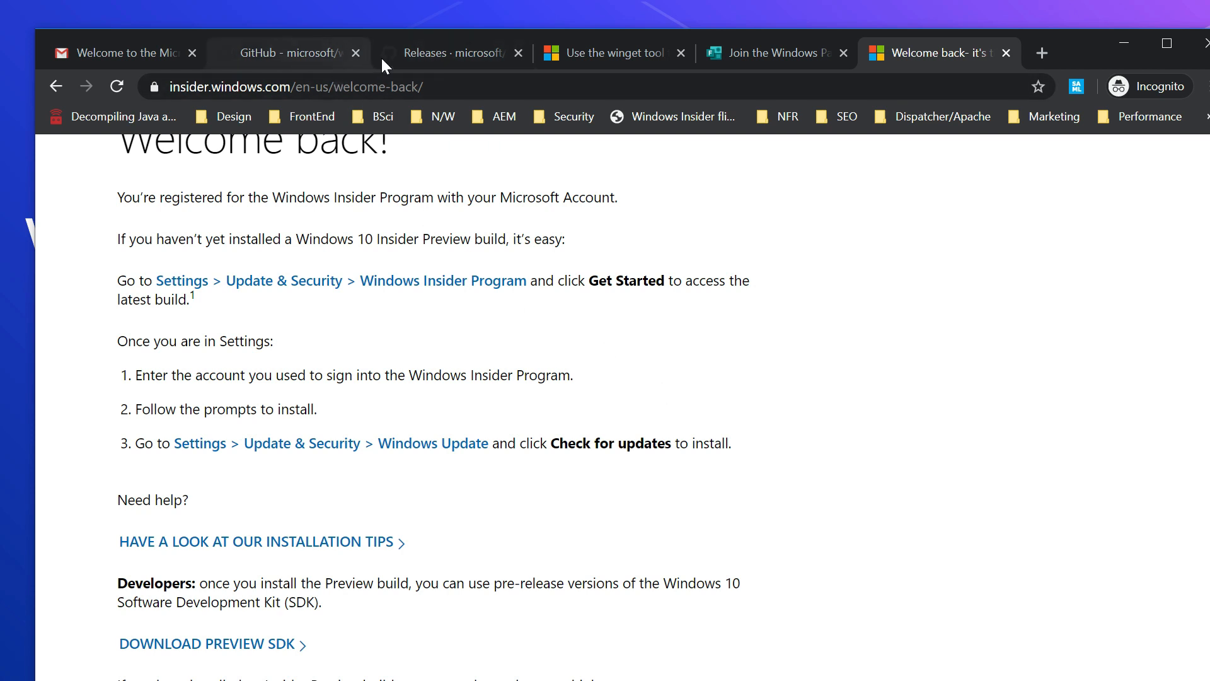
Step: Review the winget-cli releases assets, then select the README's 'Build your own' heading
click(452, 53)
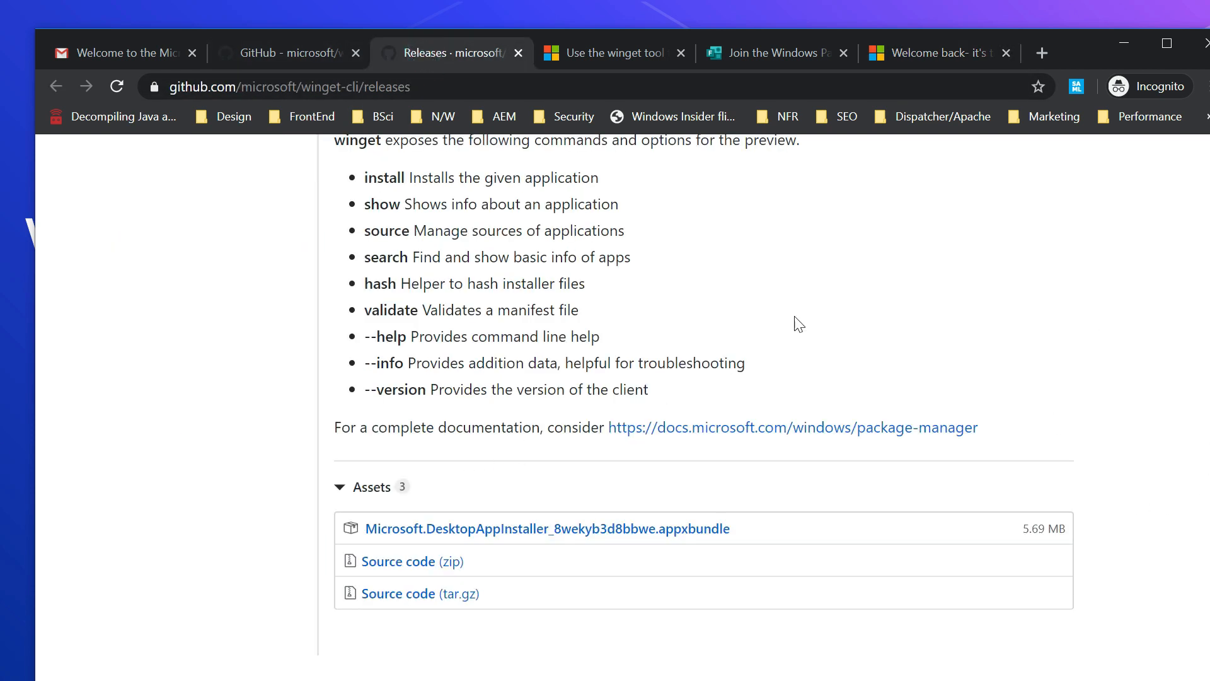
mouse_move(312, 116)
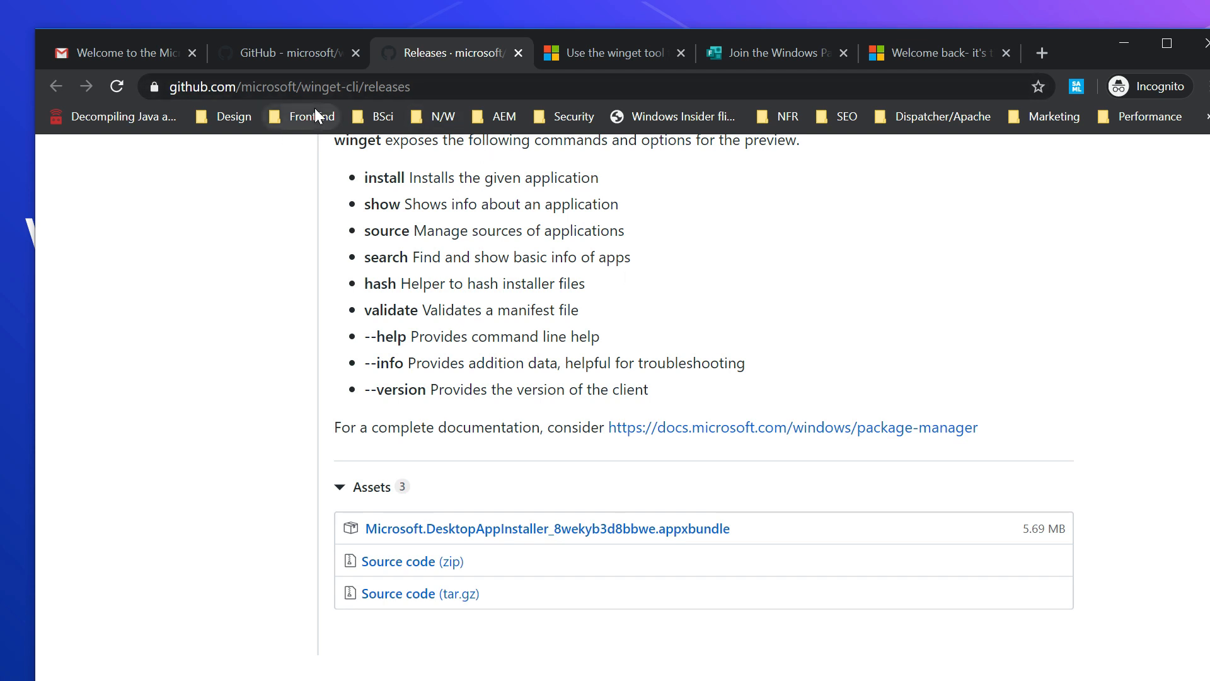
mouse_move(947, 280)
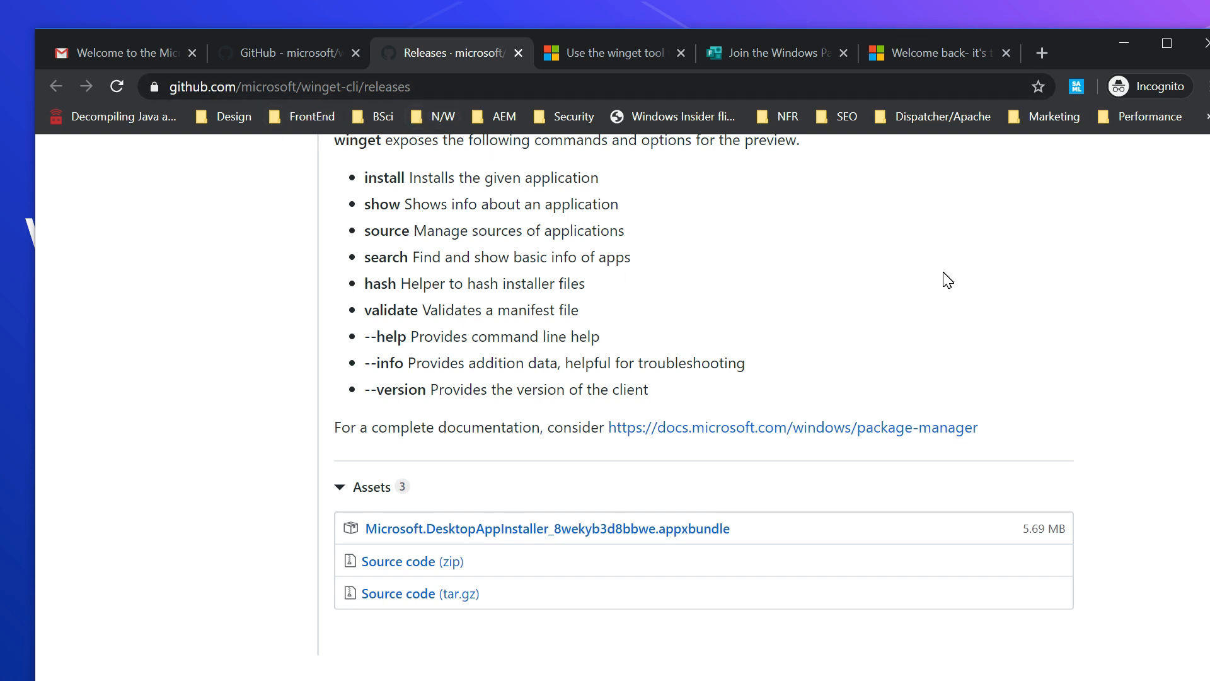
scroll(up, 3)
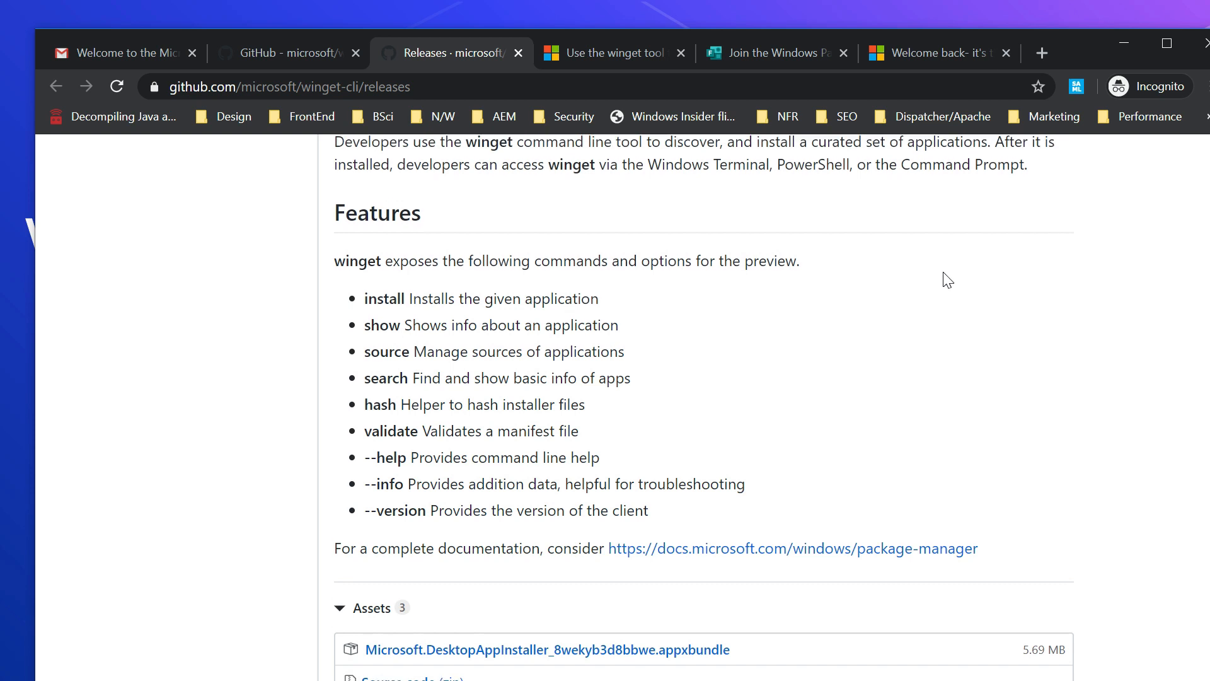
scroll(down, 3)
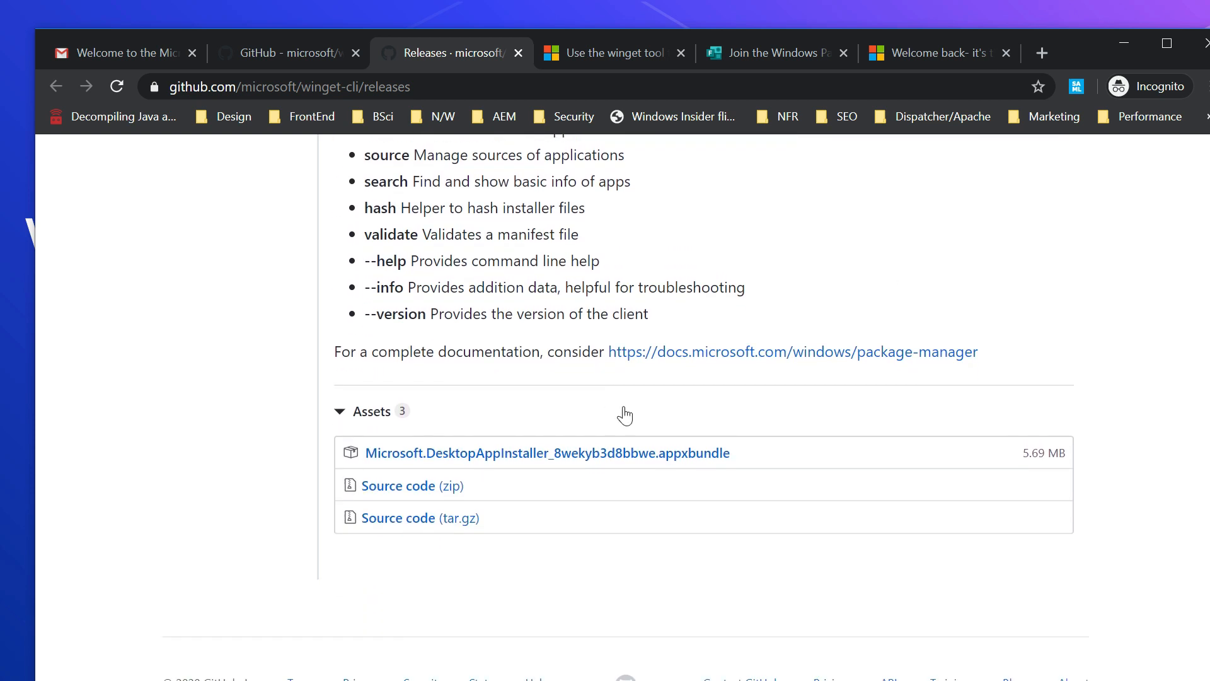
mouse_move(577, 480)
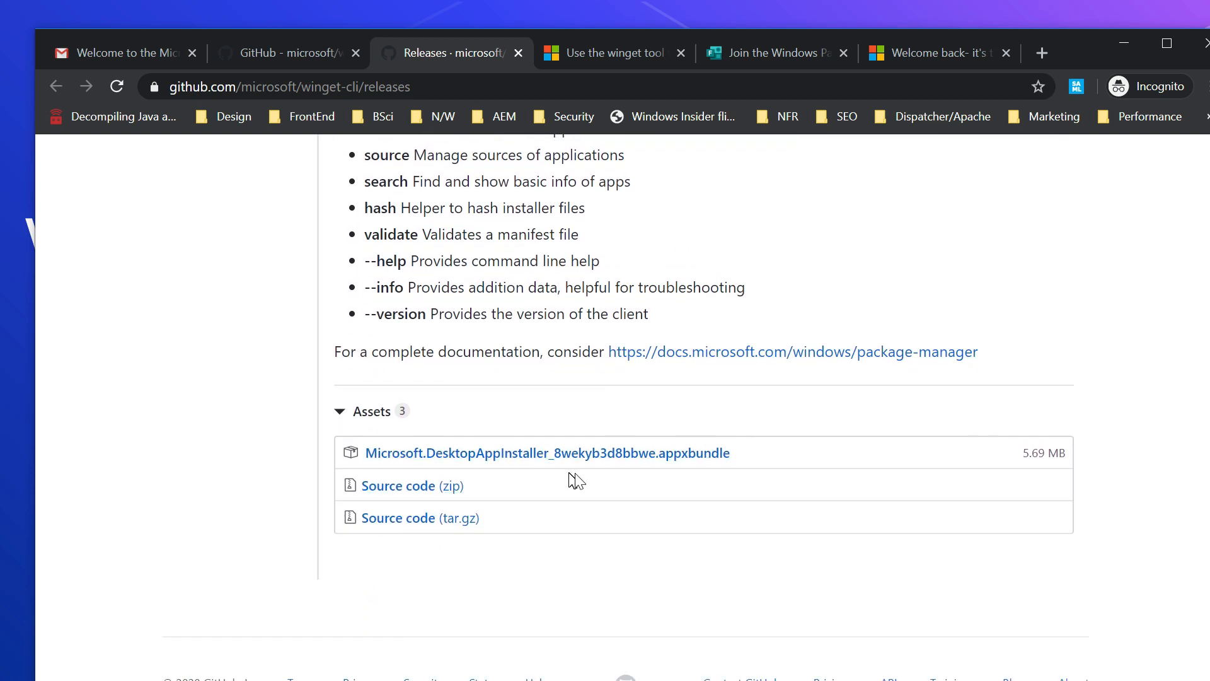
mouse_move(633, 486)
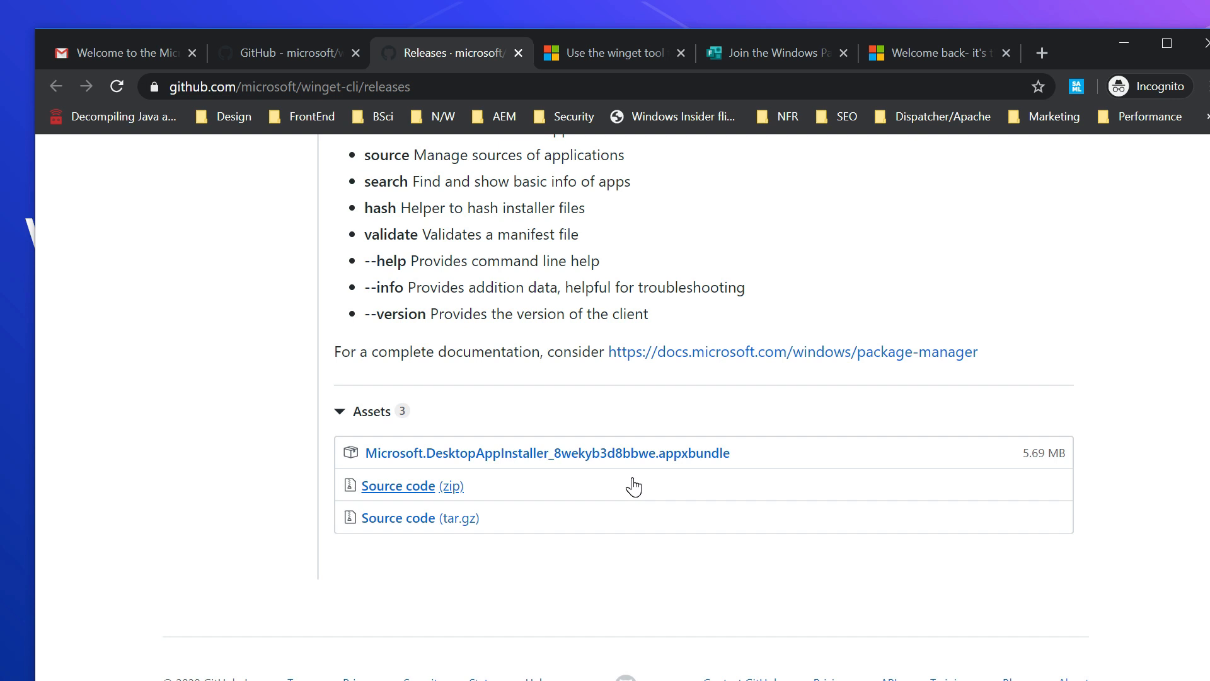
click(288, 52)
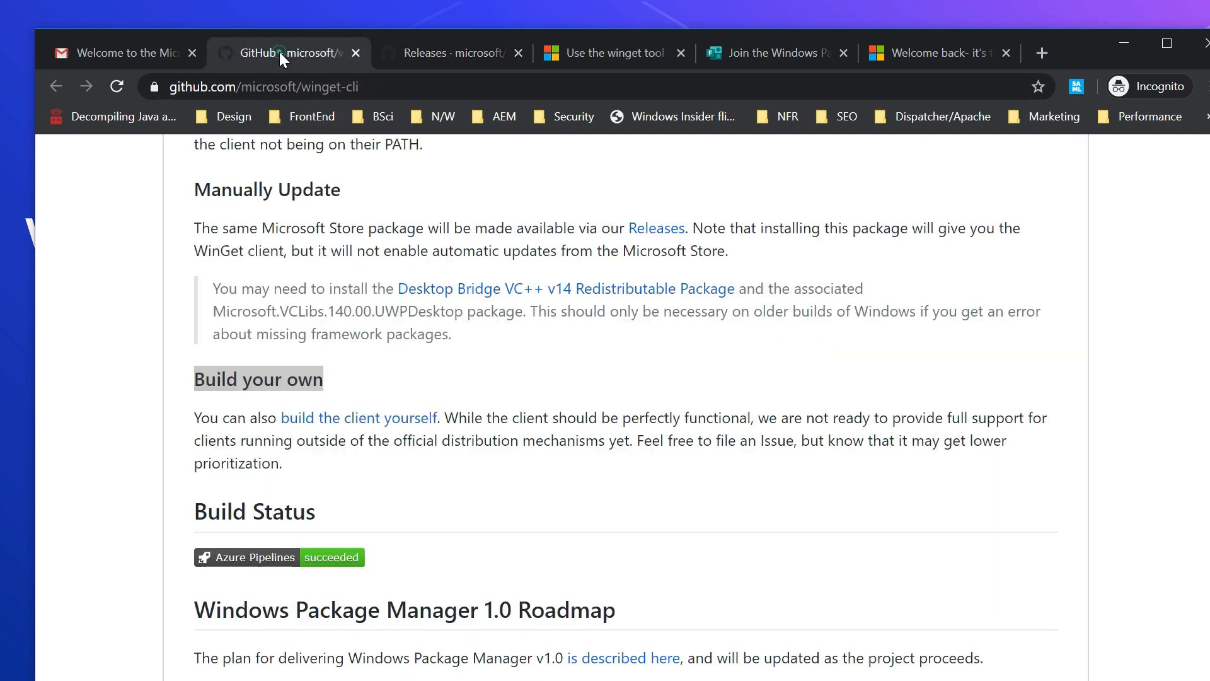
double_click(258, 378)
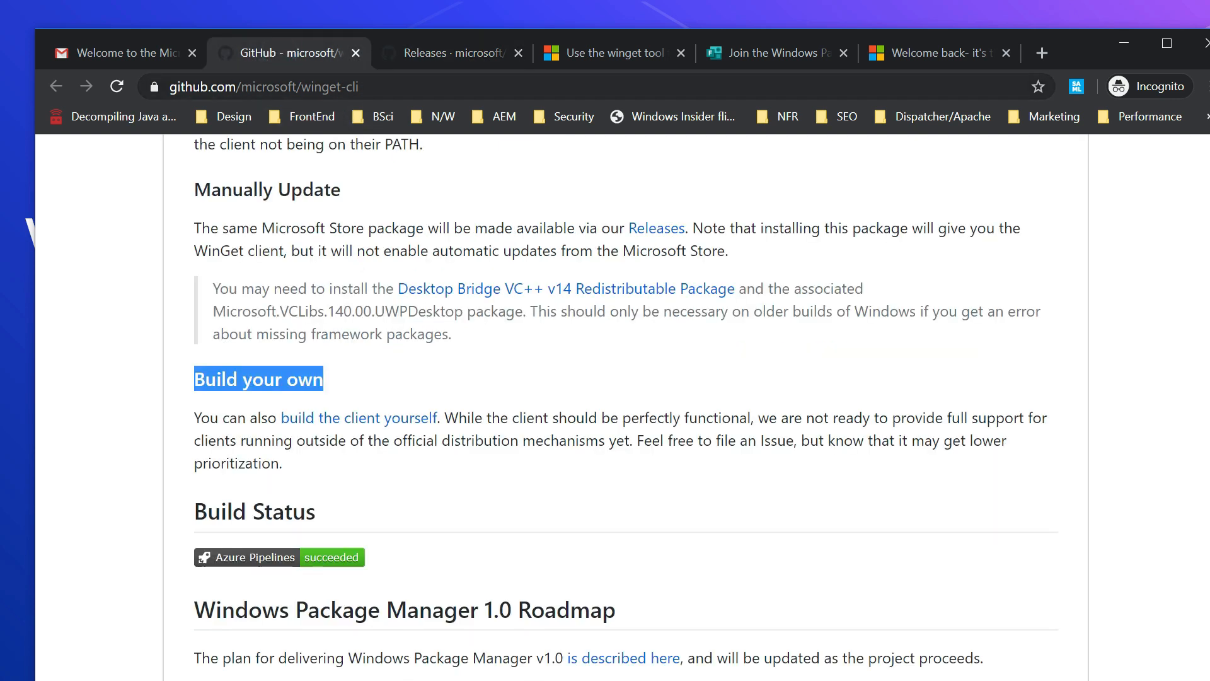
mouse_move(743, 553)
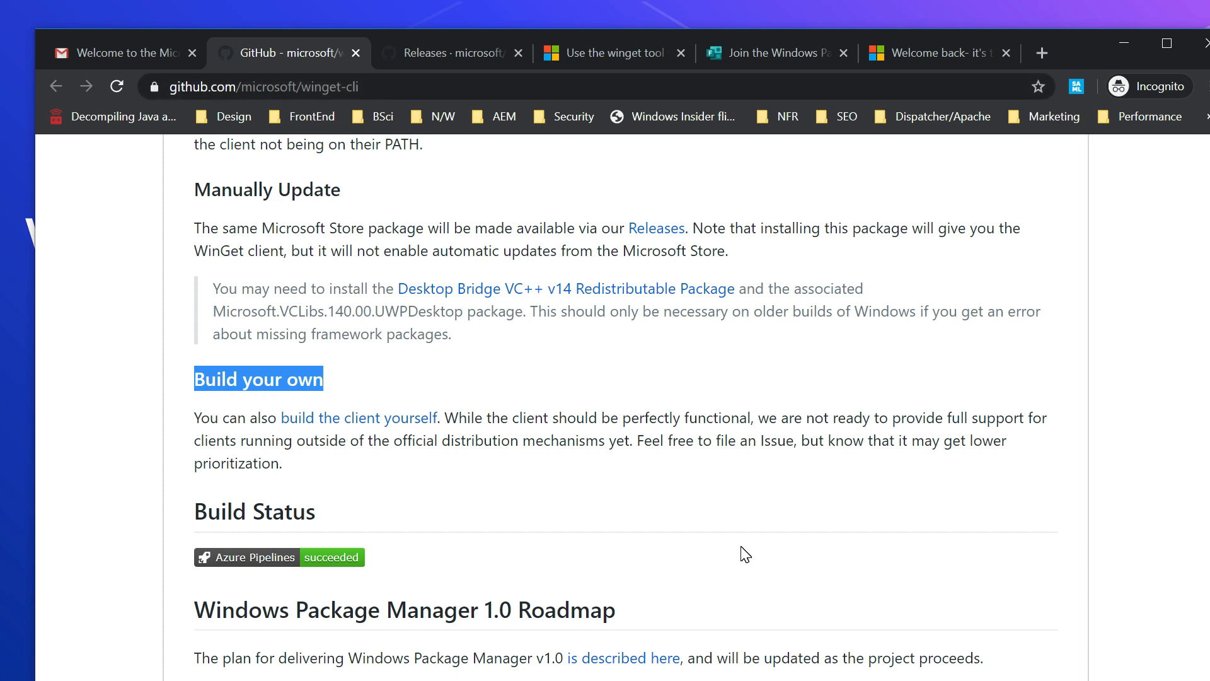
mouse_move(827, 345)
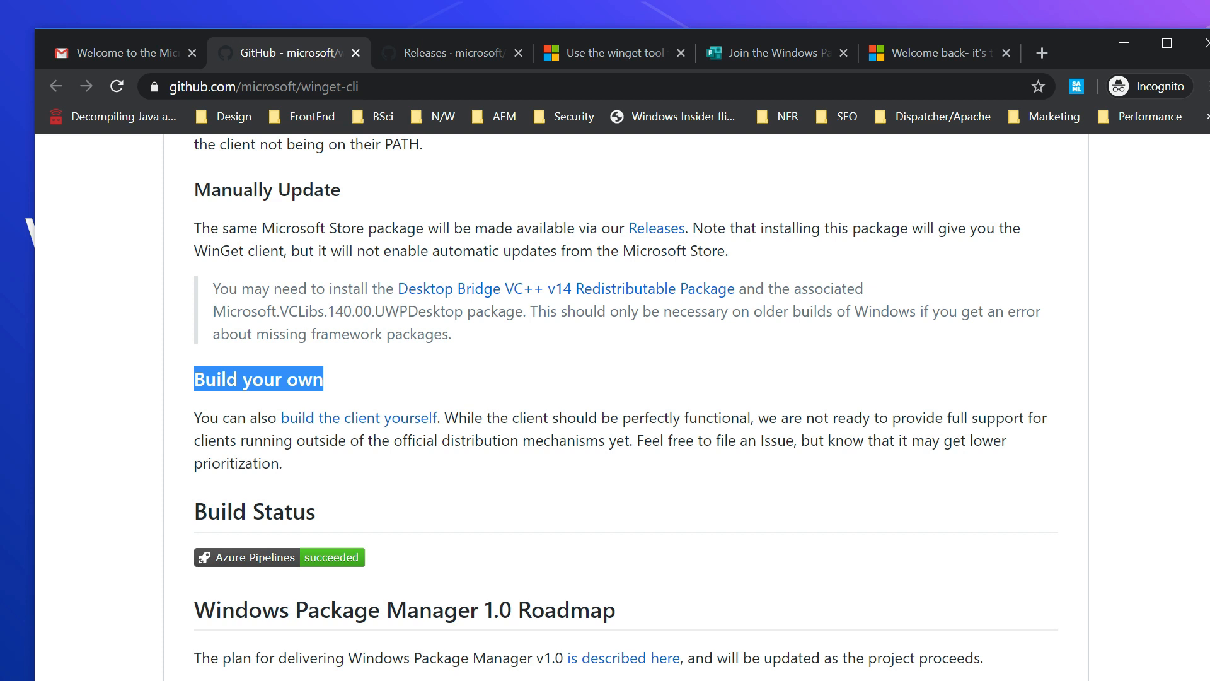
mouse_move(801, 511)
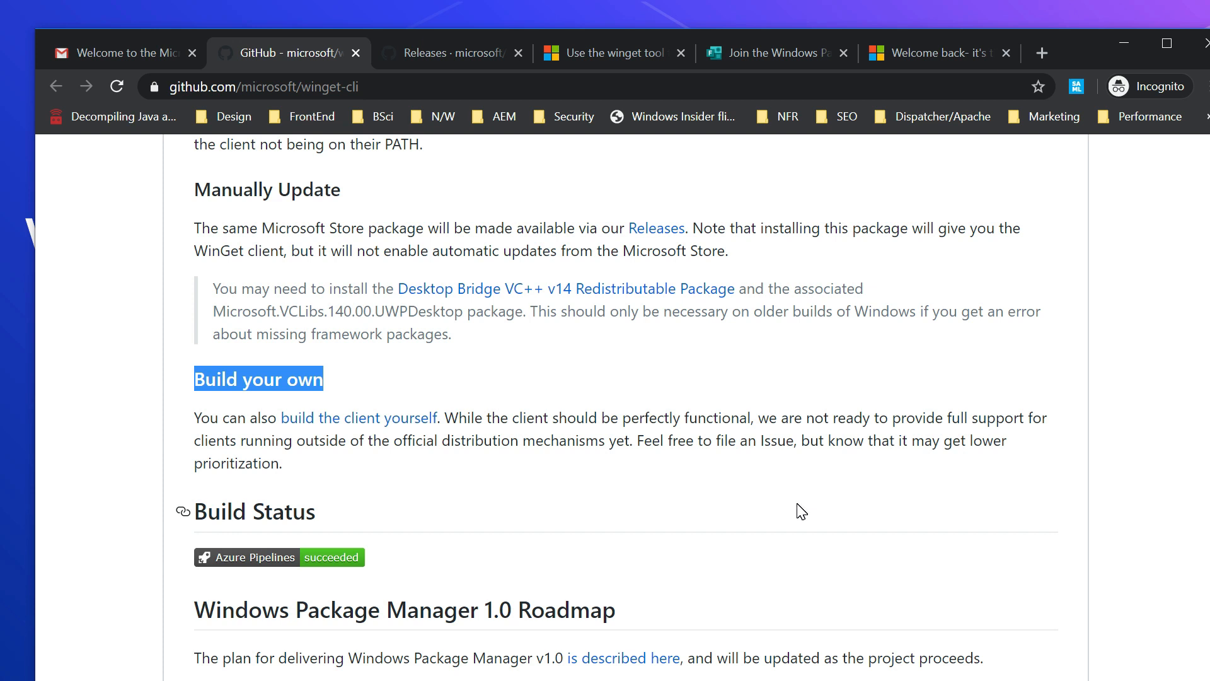
mouse_move(768, 507)
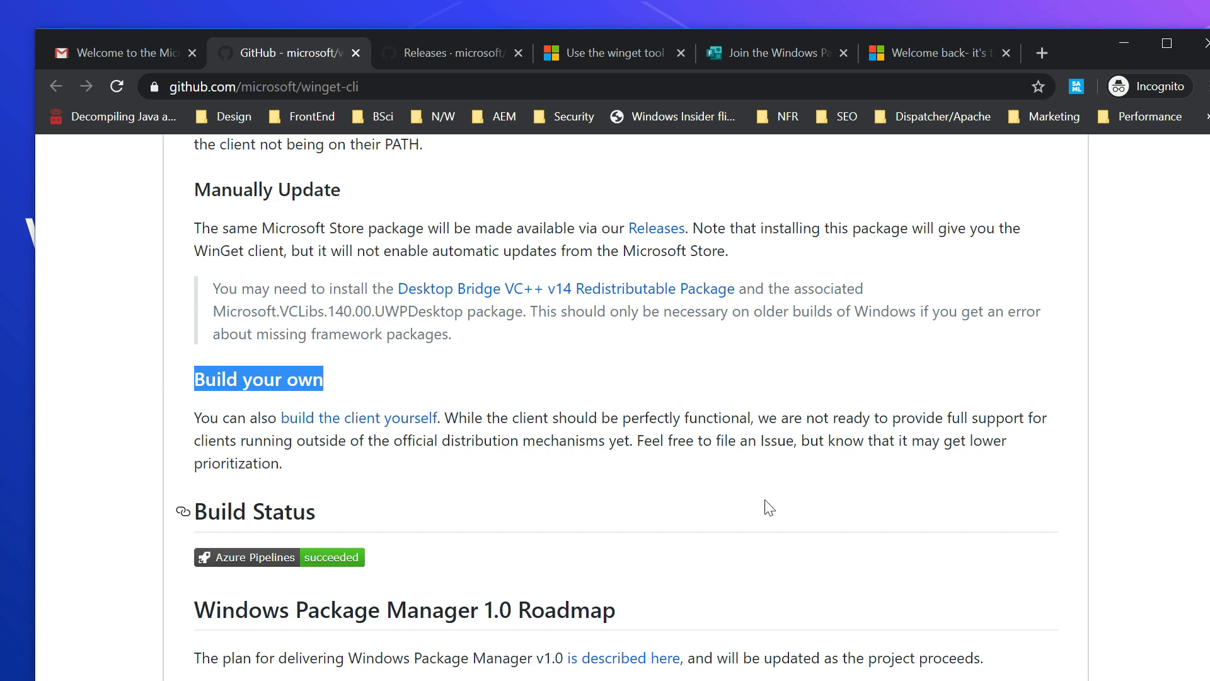
mouse_move(760, 53)
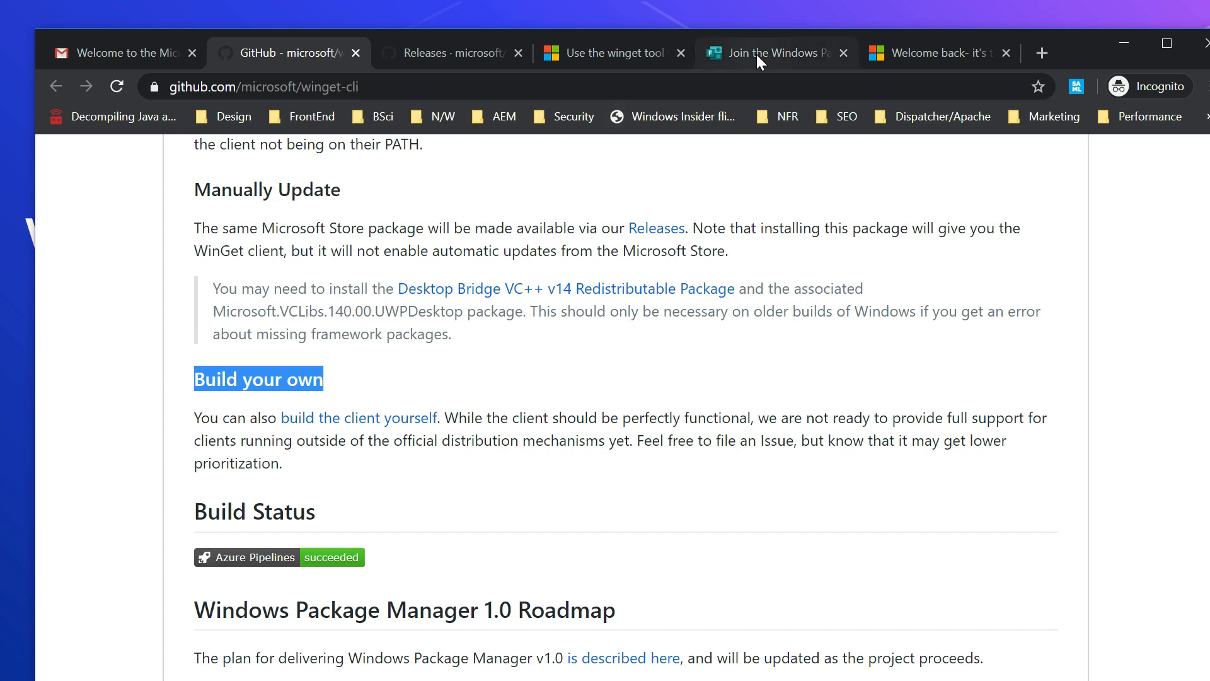
Step: Cycle through the sign-up form and welcome-back tabs, ending on the Gmail welcome email
click(772, 52)
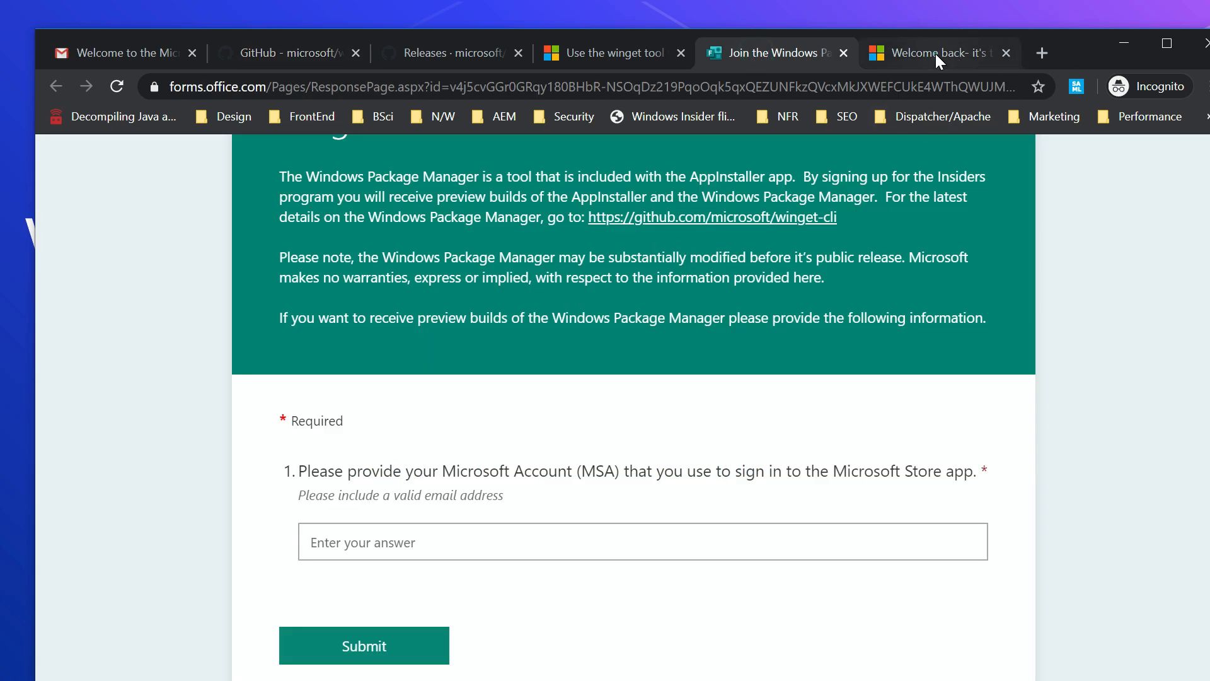
click(939, 53)
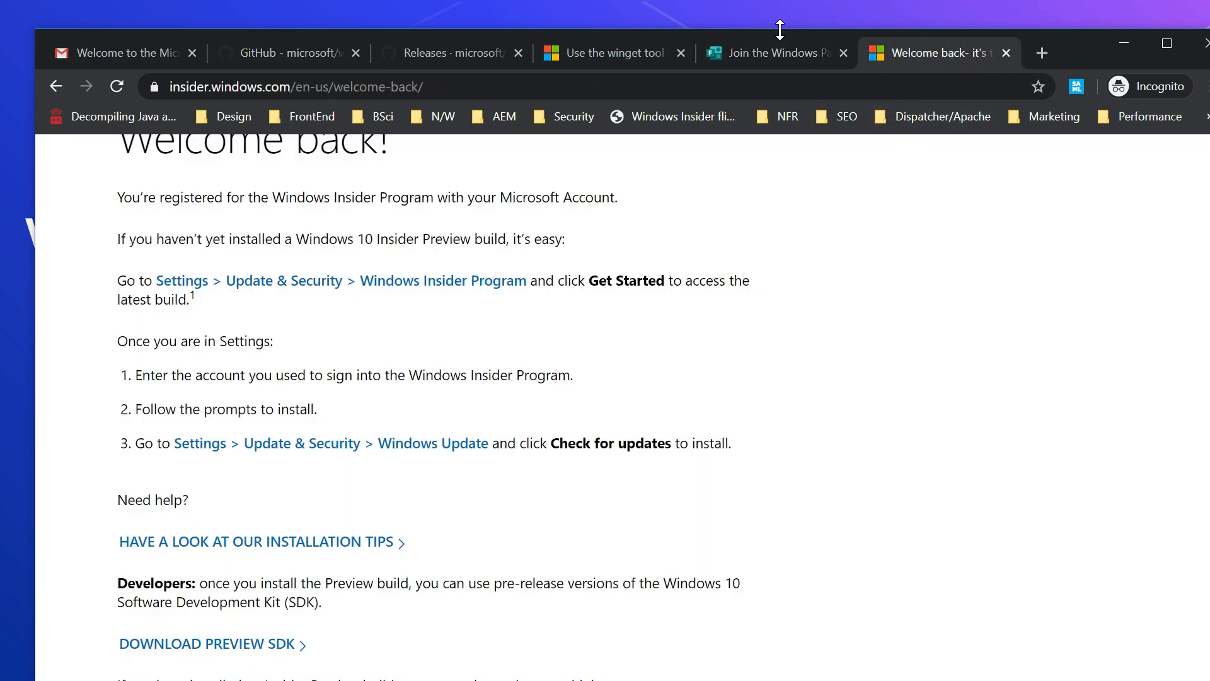
click(771, 52)
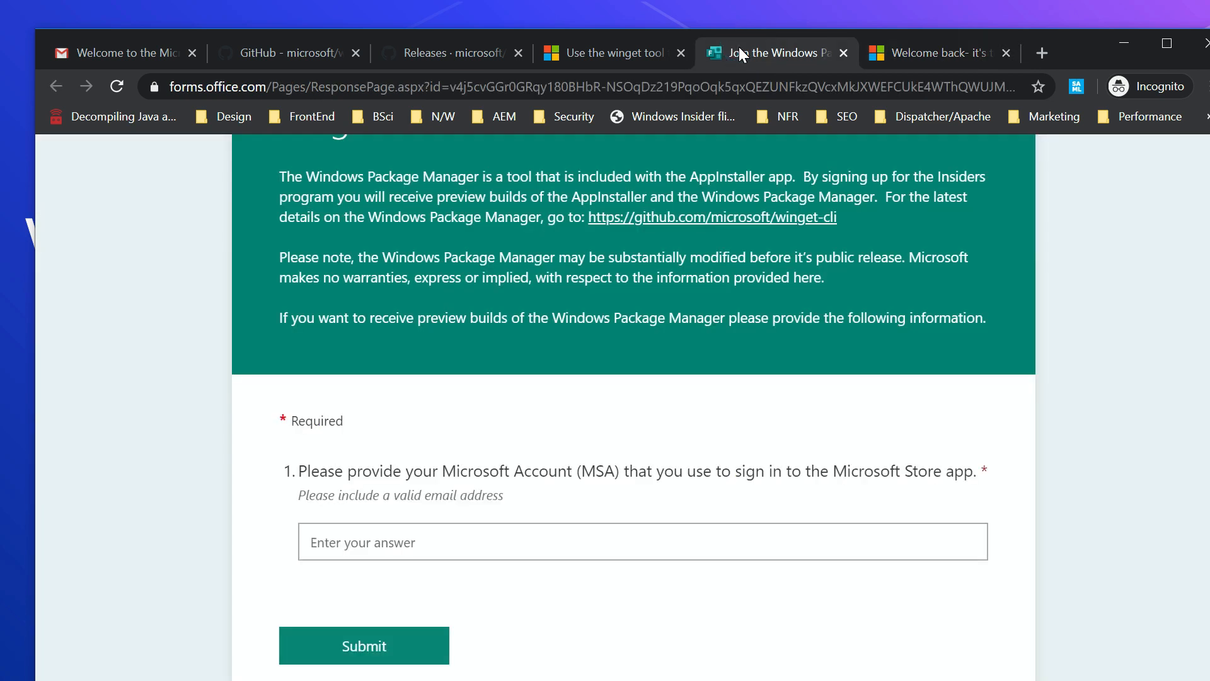
click(121, 52)
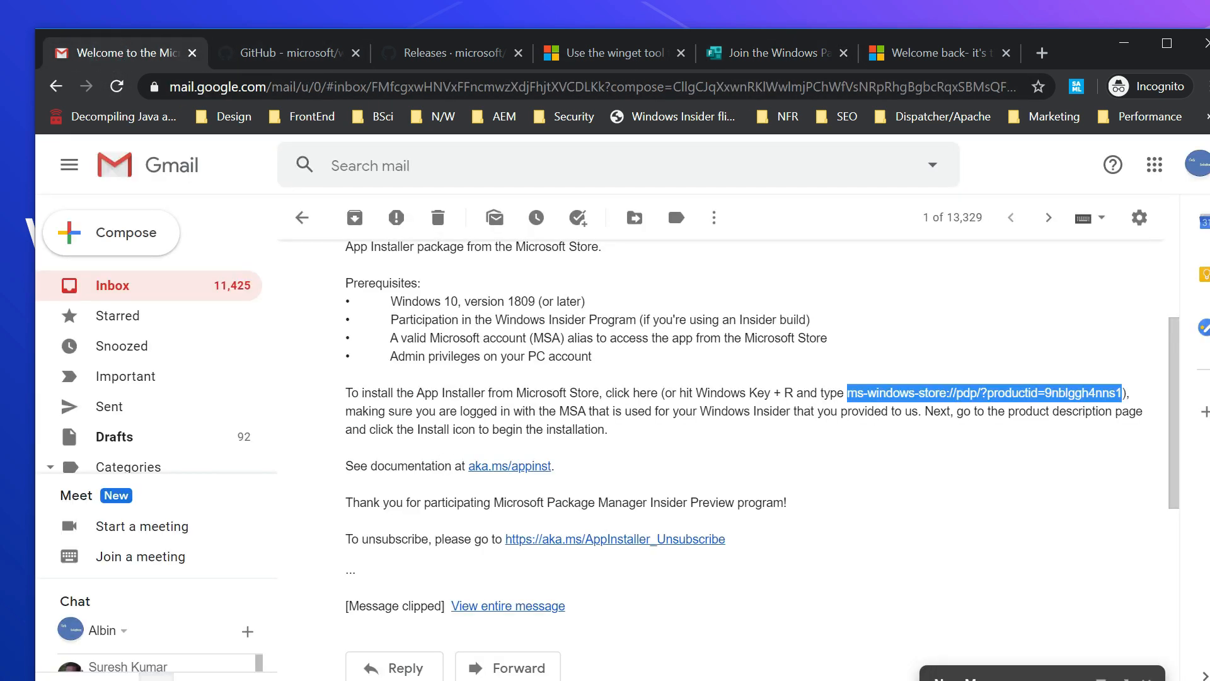
mouse_move(731, 409)
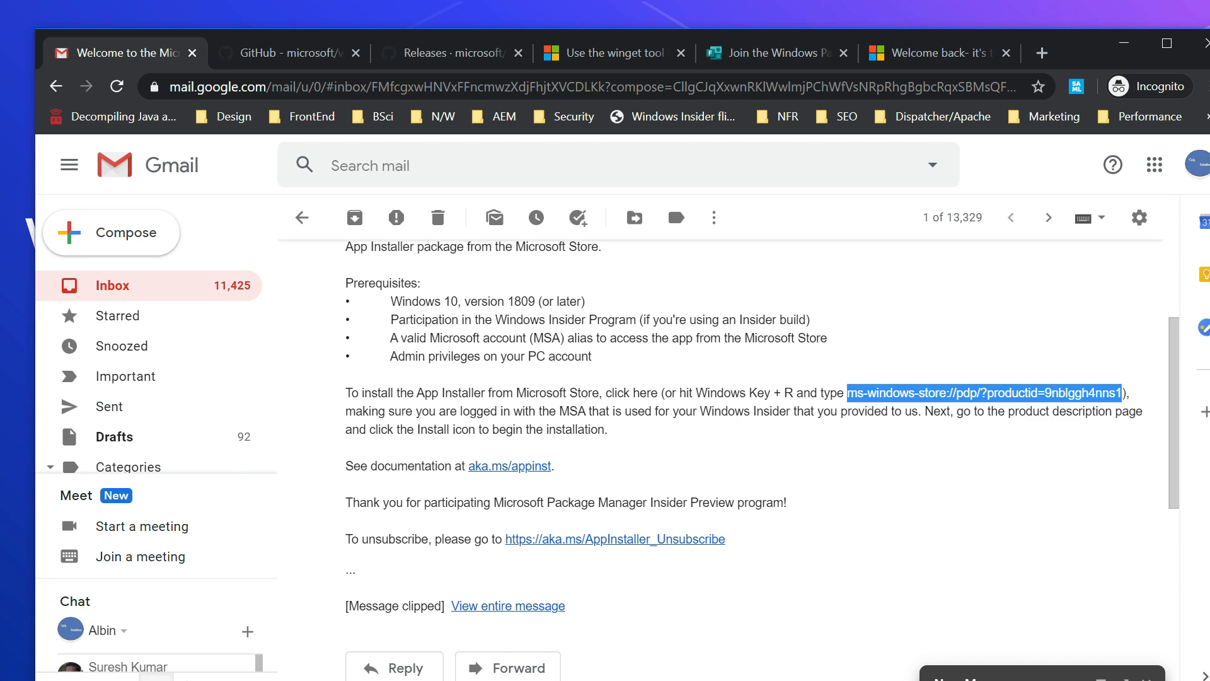
Step: Return to the winget-cli releases page, then bring up the Alt+Tab window switcher
click(451, 53)
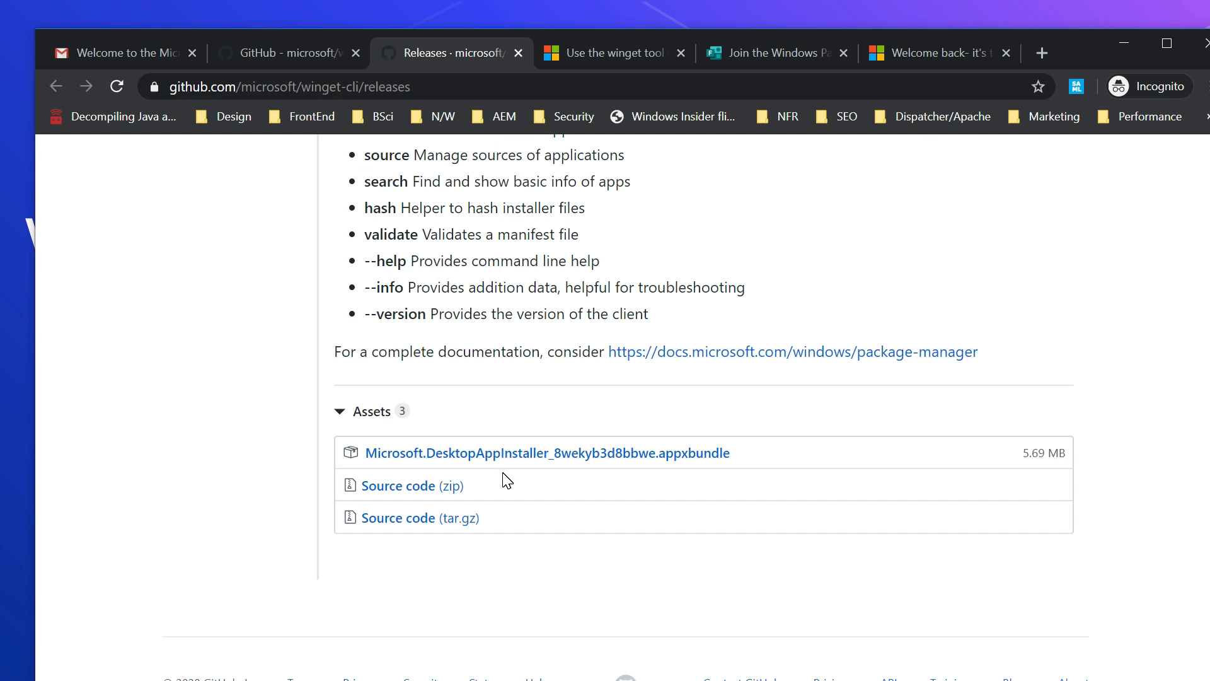
mouse_move(575, 224)
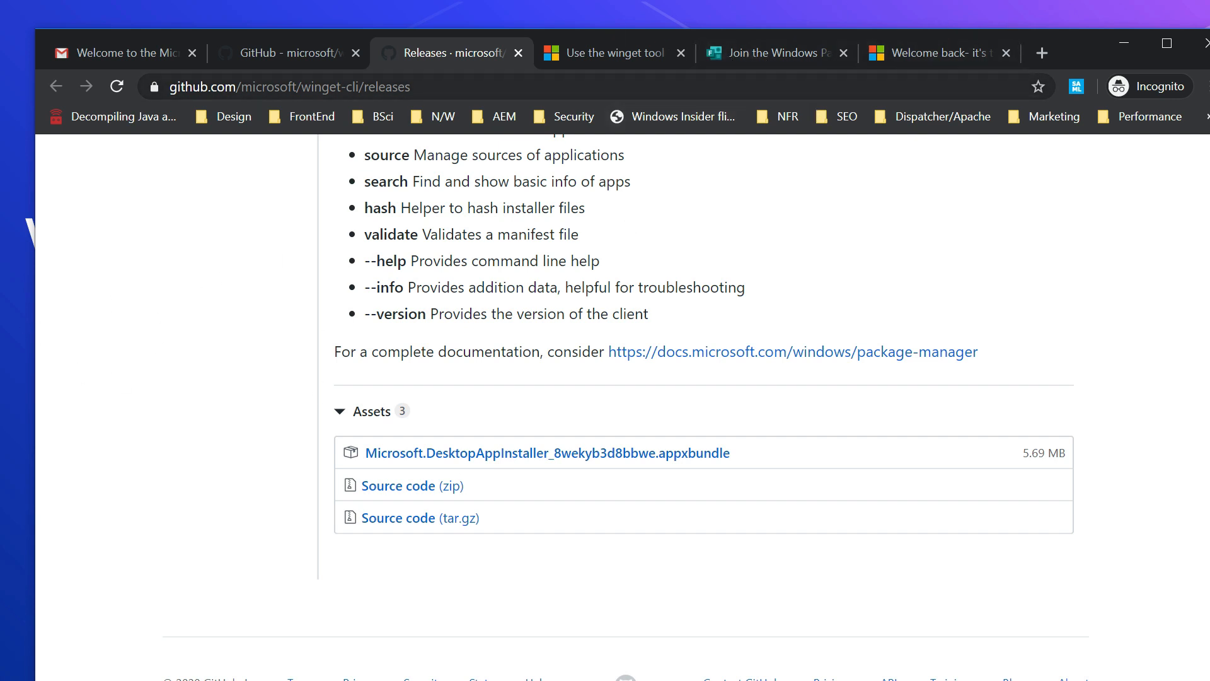
mouse_move(776, 52)
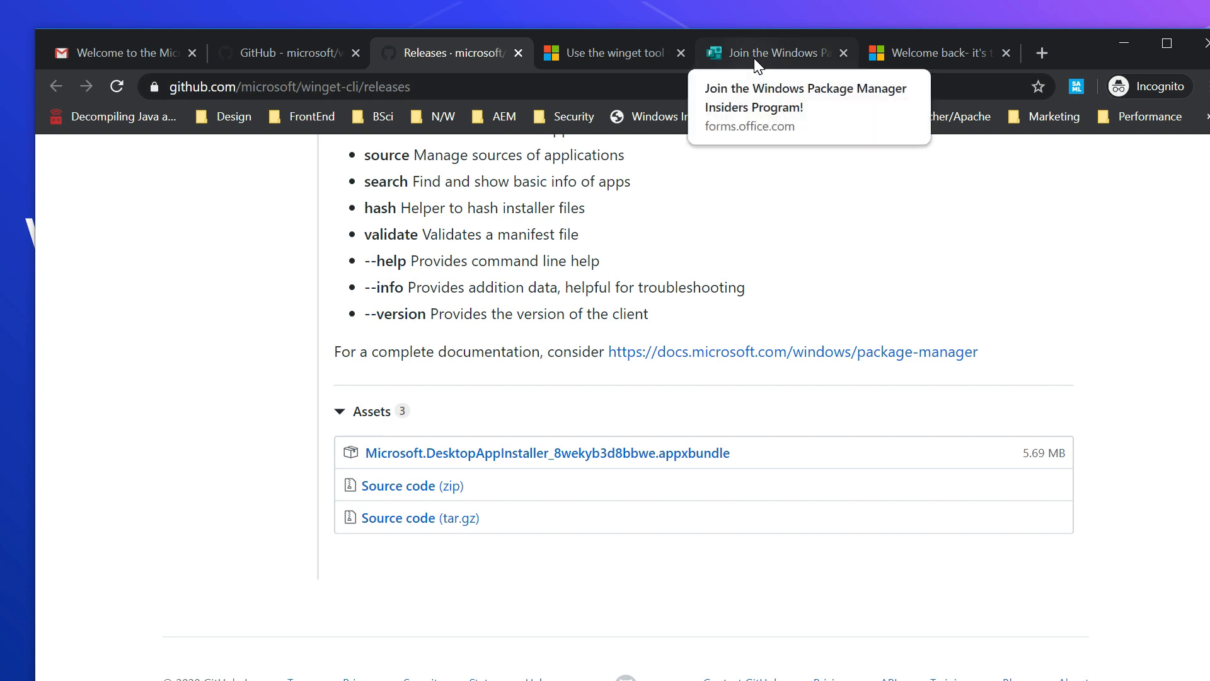
mouse_move(257, 568)
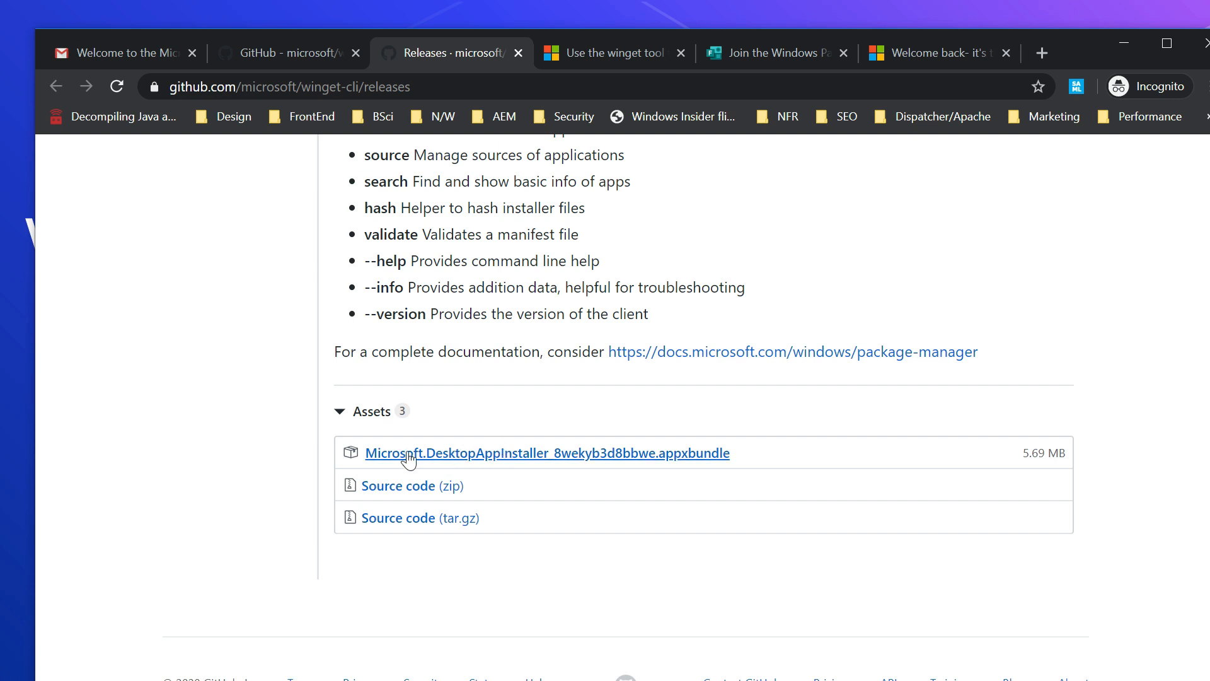
mouse_move(484, 466)
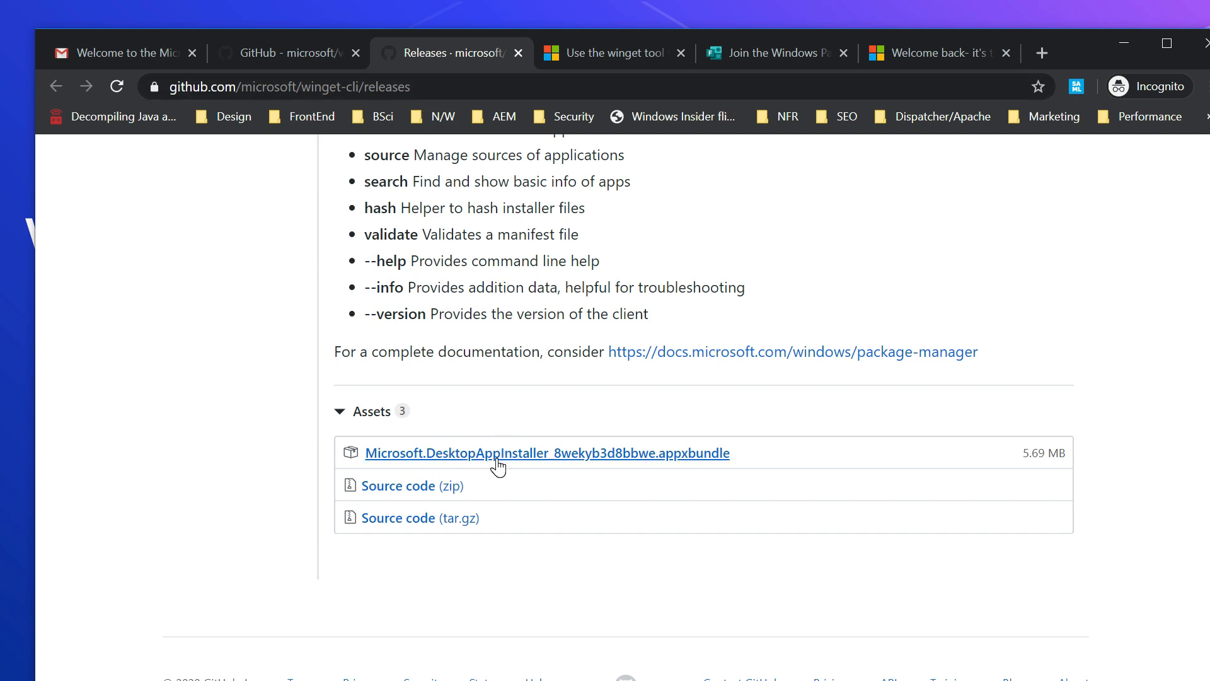
key(alt+tab)
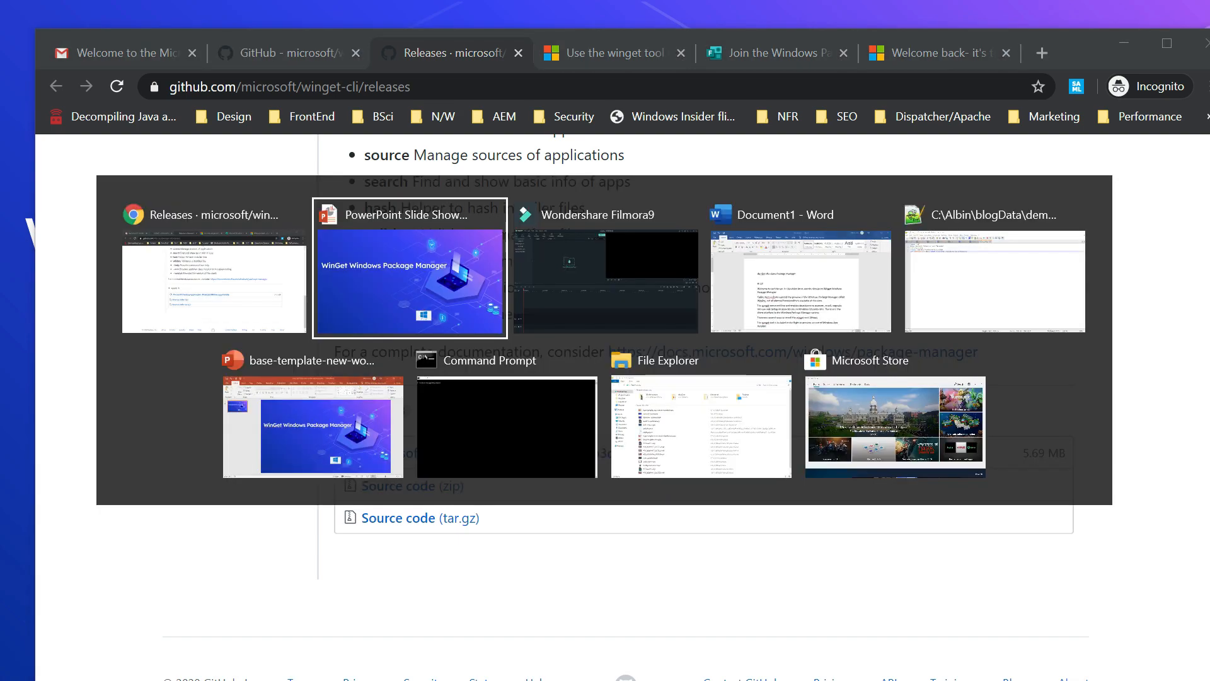
Step: Run winget in Command Prompt to show its usage overview
click(506, 426)
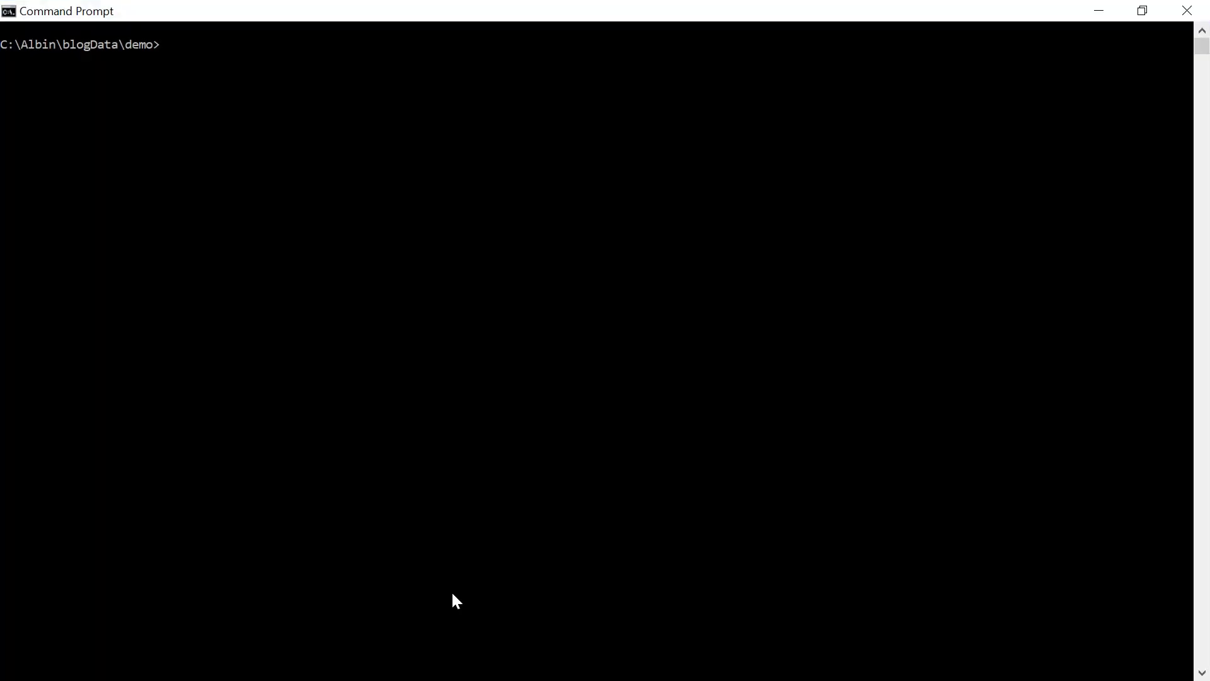
text(wing)
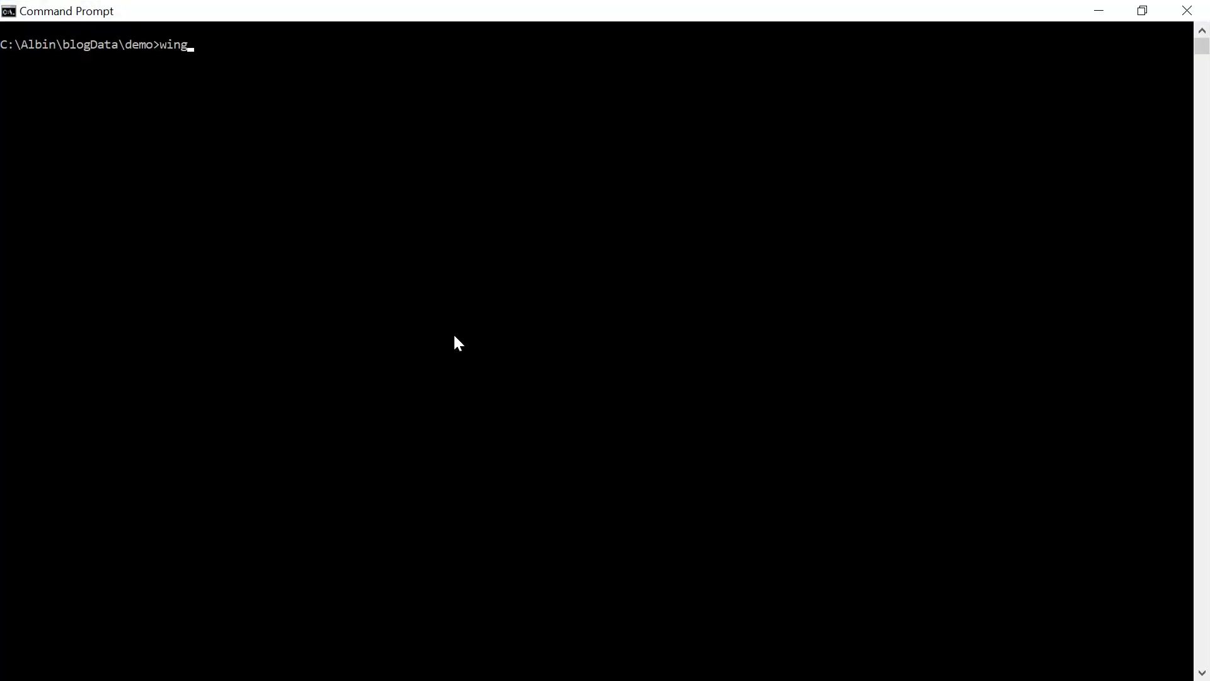
key(Return)
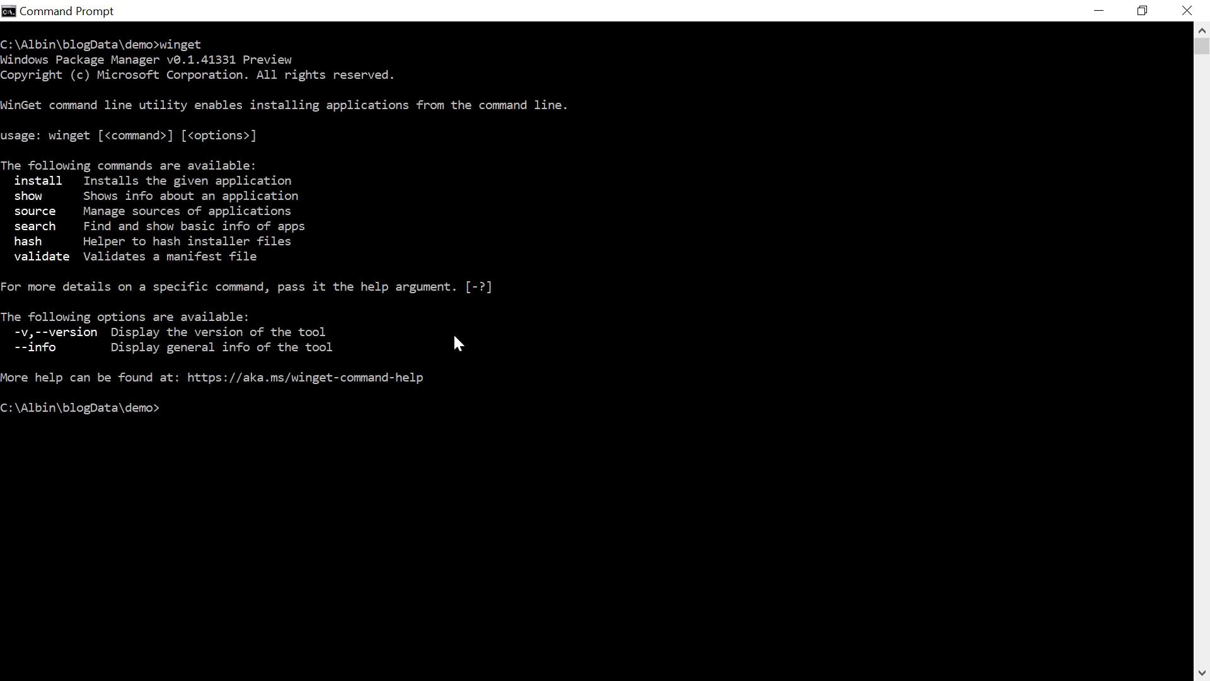
mouse_move(87, 199)
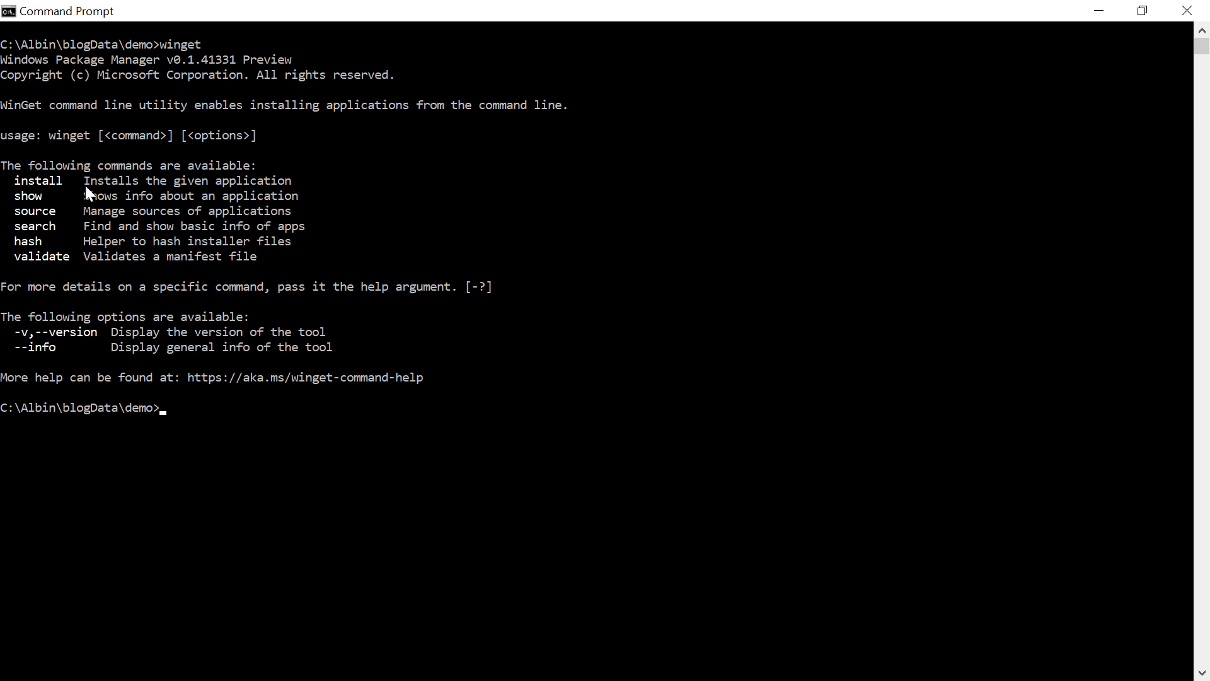
mouse_move(23, 221)
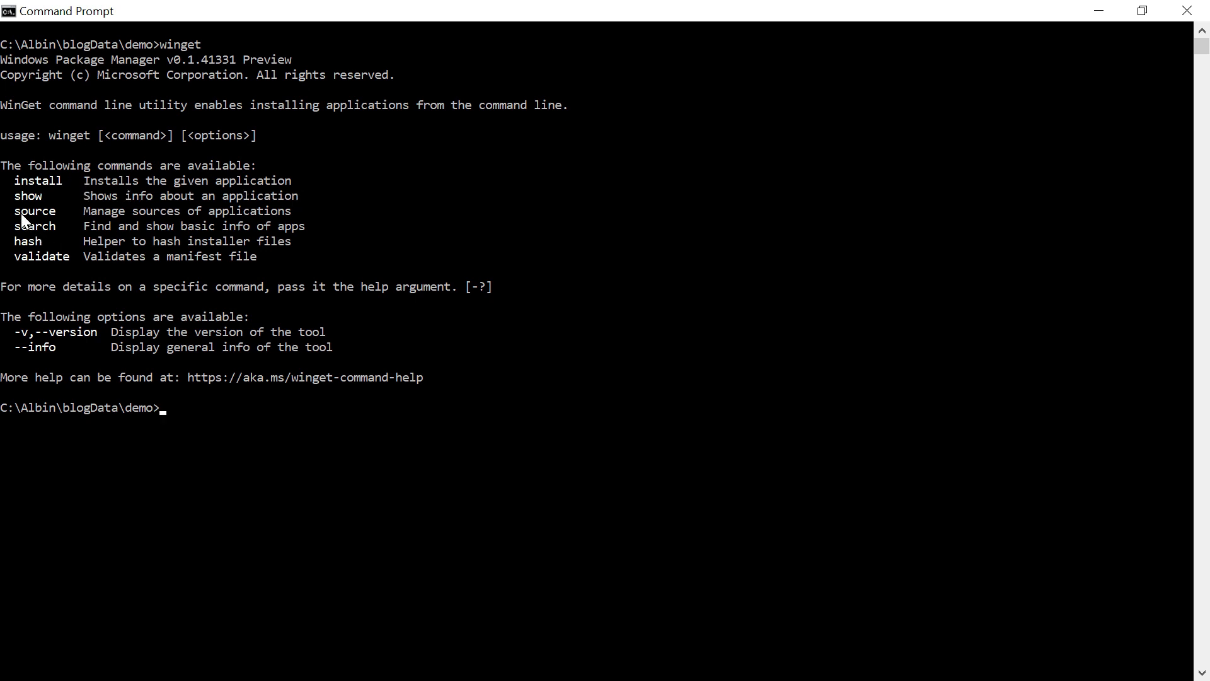
mouse_move(165, 214)
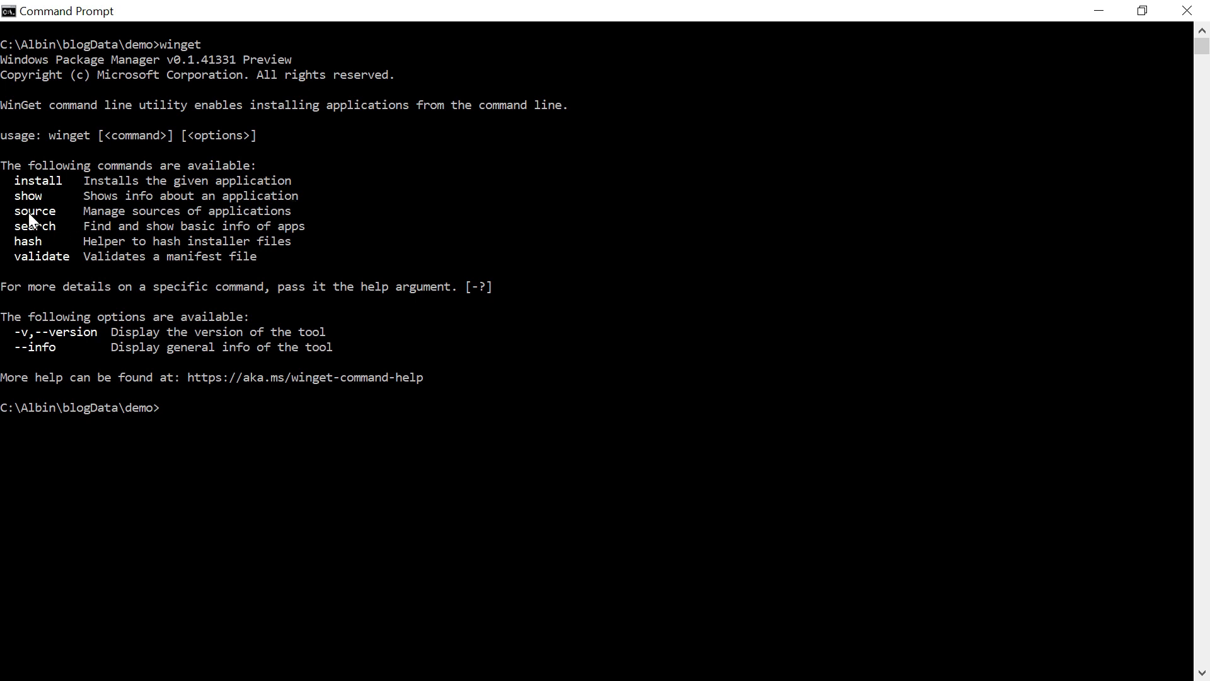
mouse_move(97, 226)
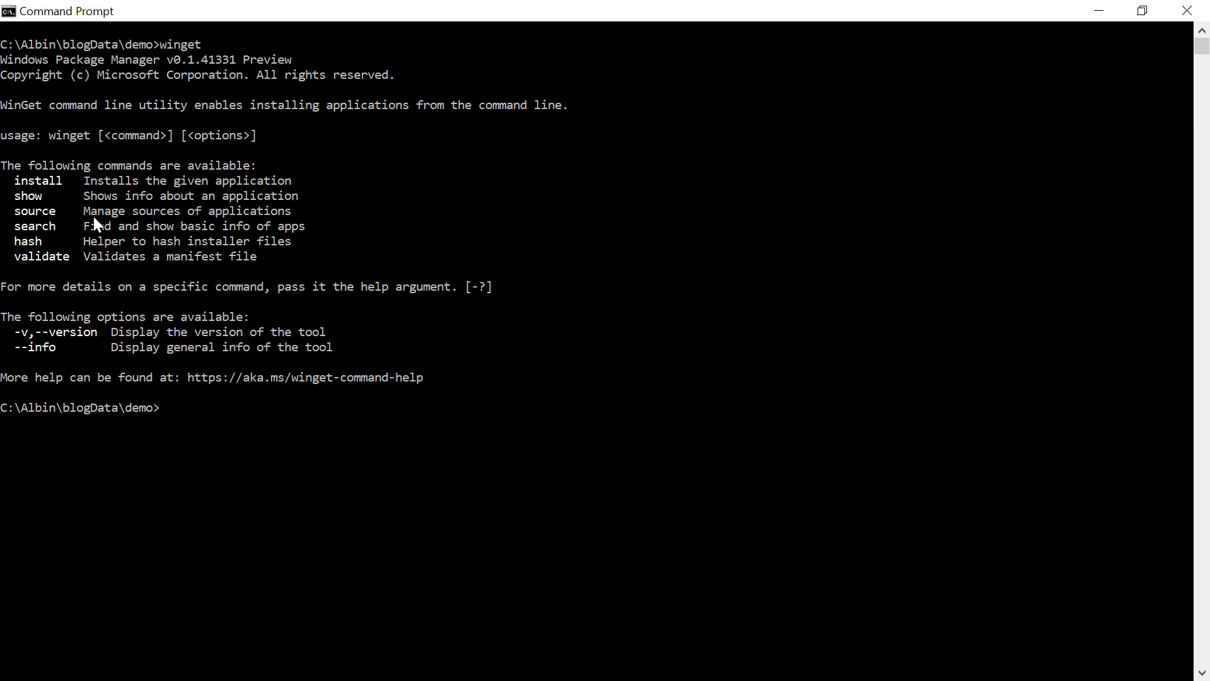
Step: Run winget --help to list its commands and options
text(winget)
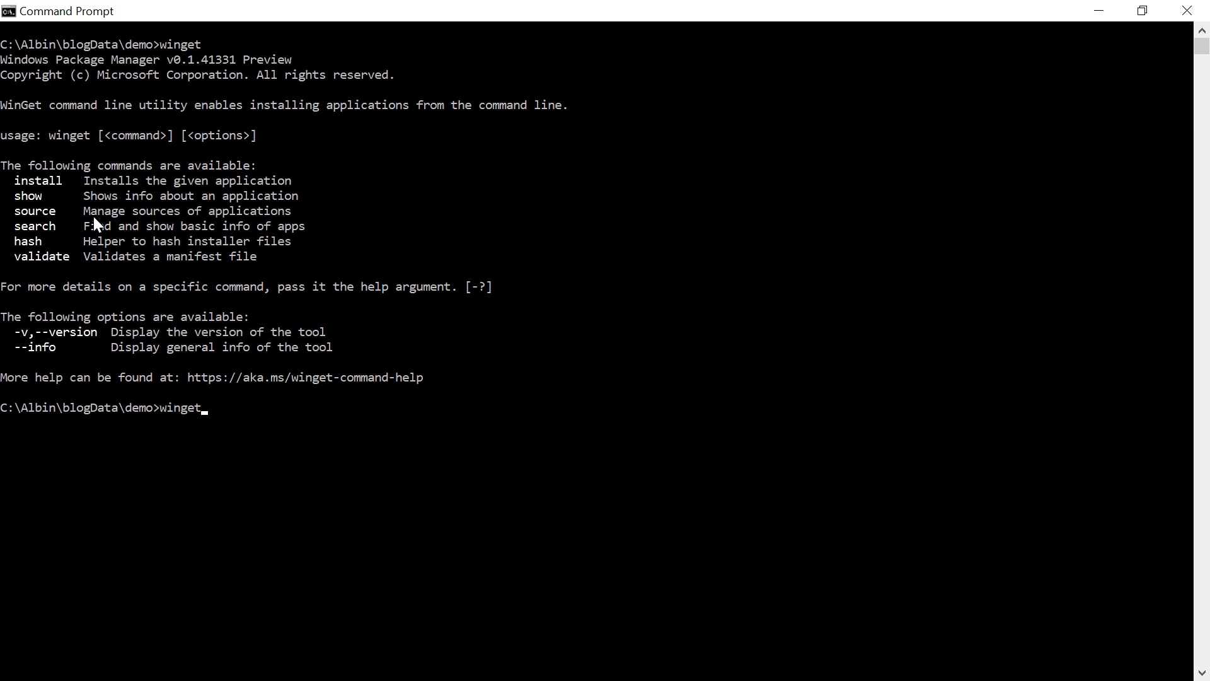
text(--help)
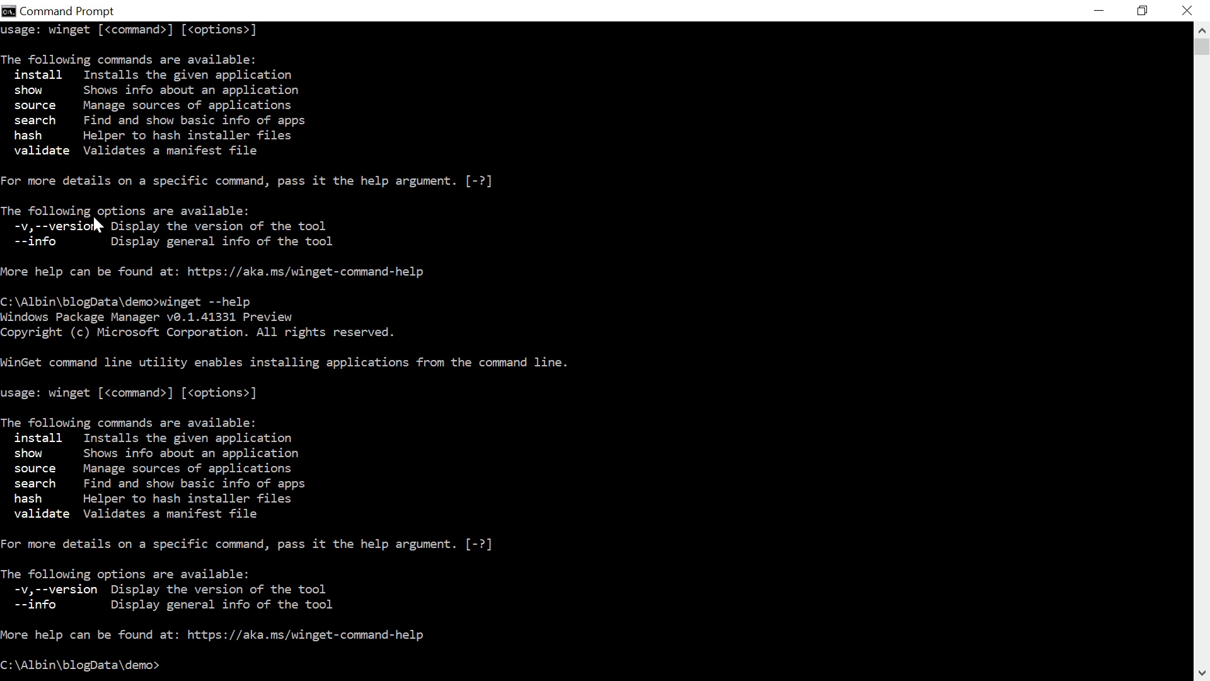
text(winget)
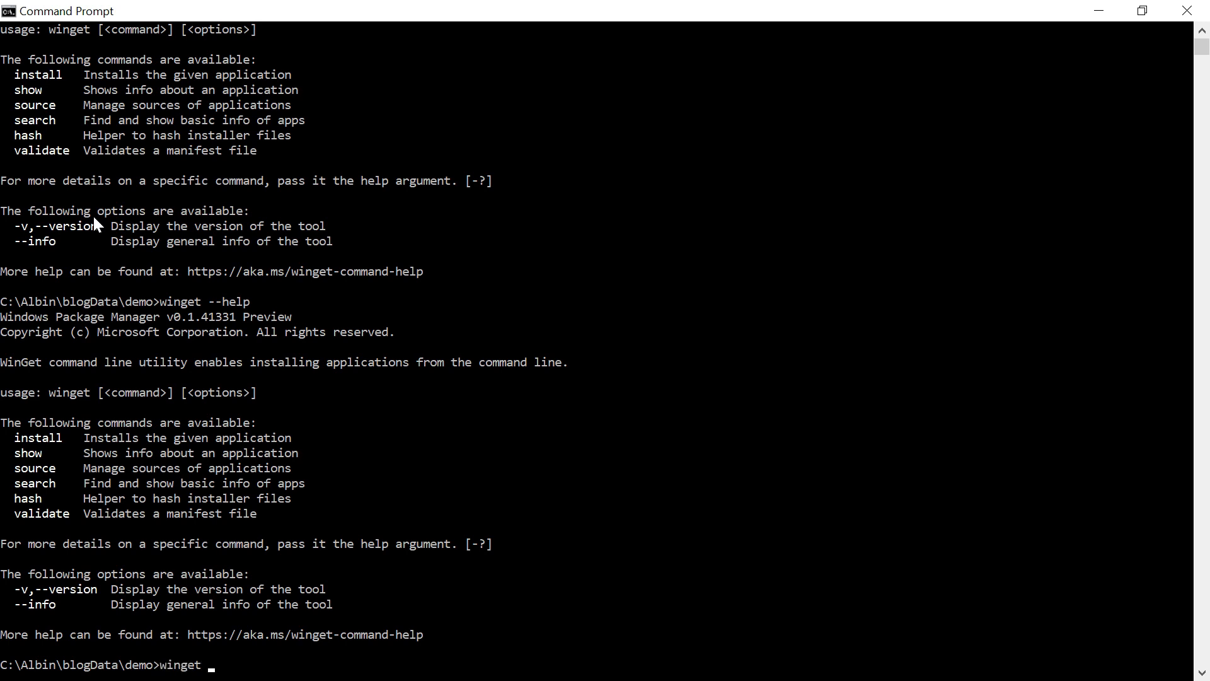
Step: Run winget show firefox to print Mozilla.Firefox 75.0 package details
text(show)
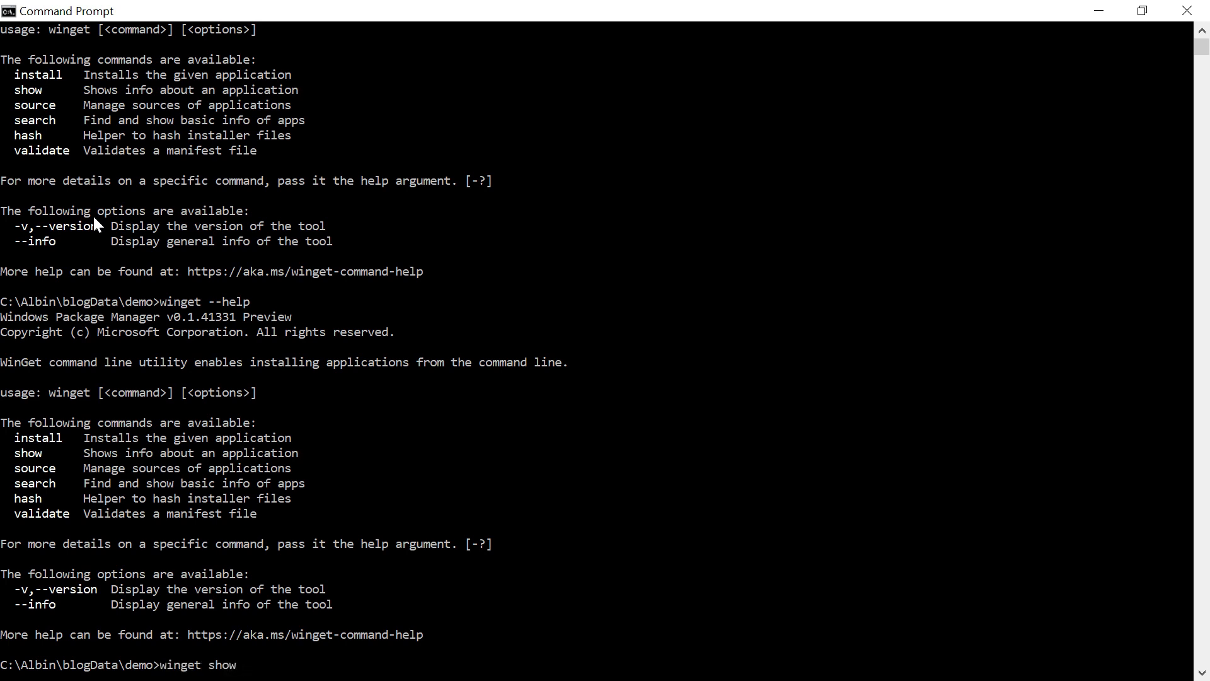
text(firefox)
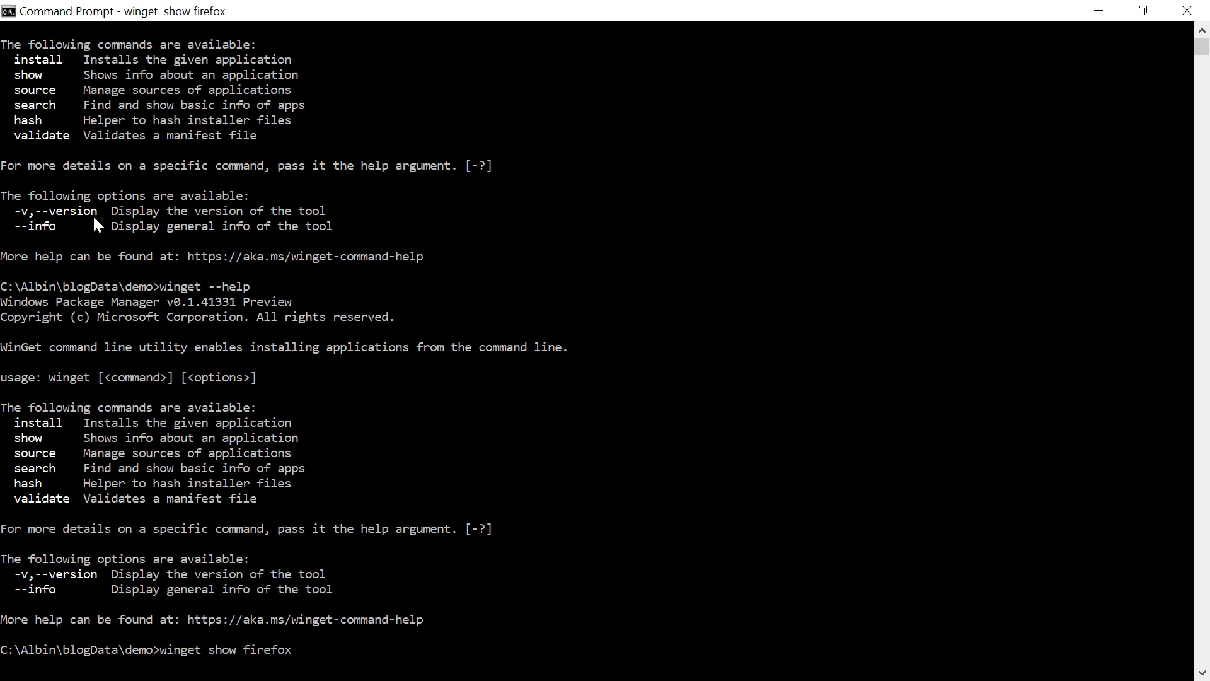
key(Return)
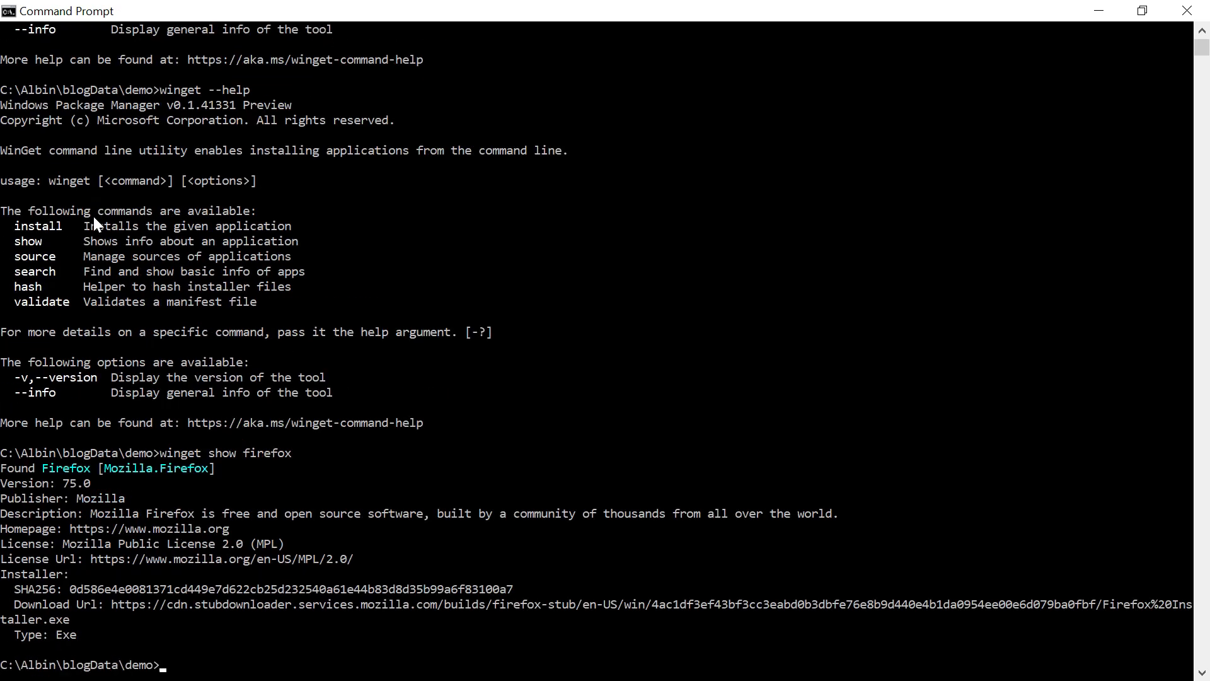
mouse_move(76, 536)
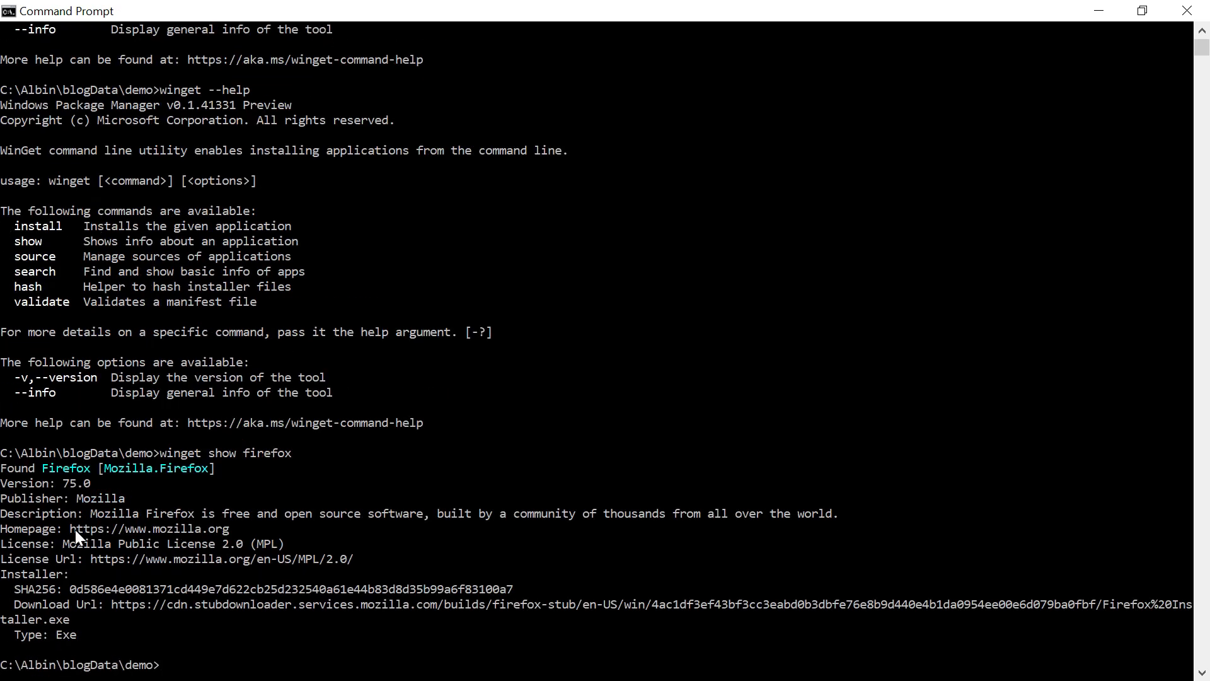
mouse_move(27, 598)
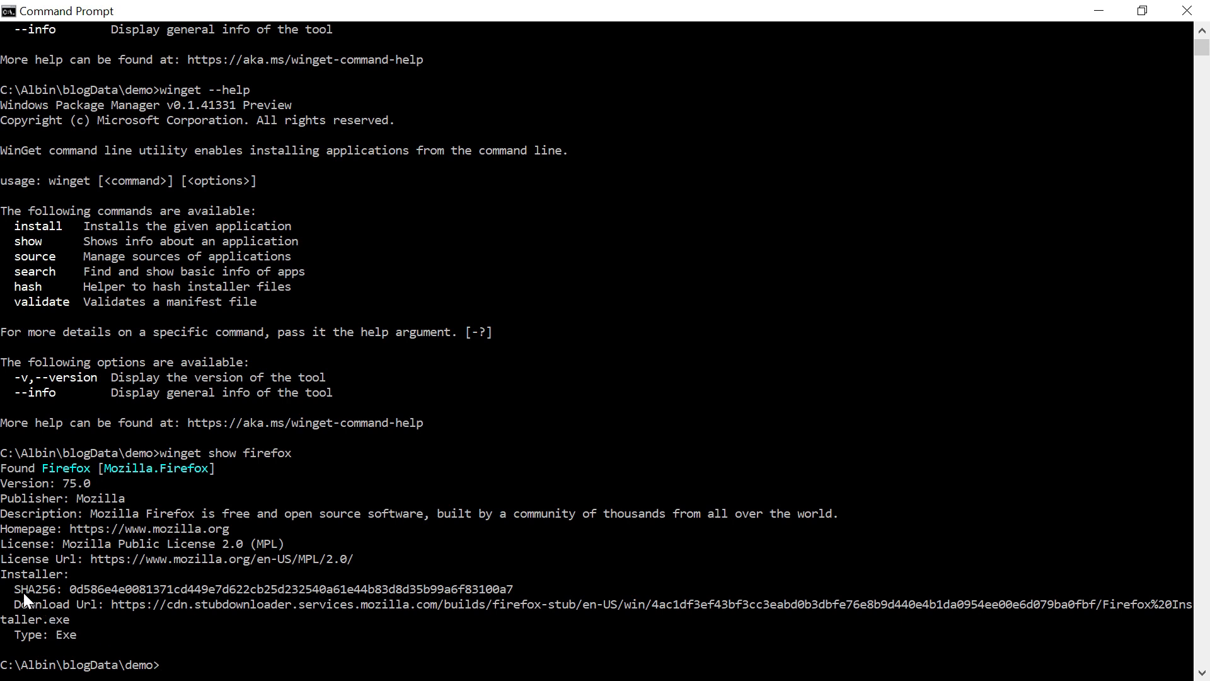
mouse_move(80, 592)
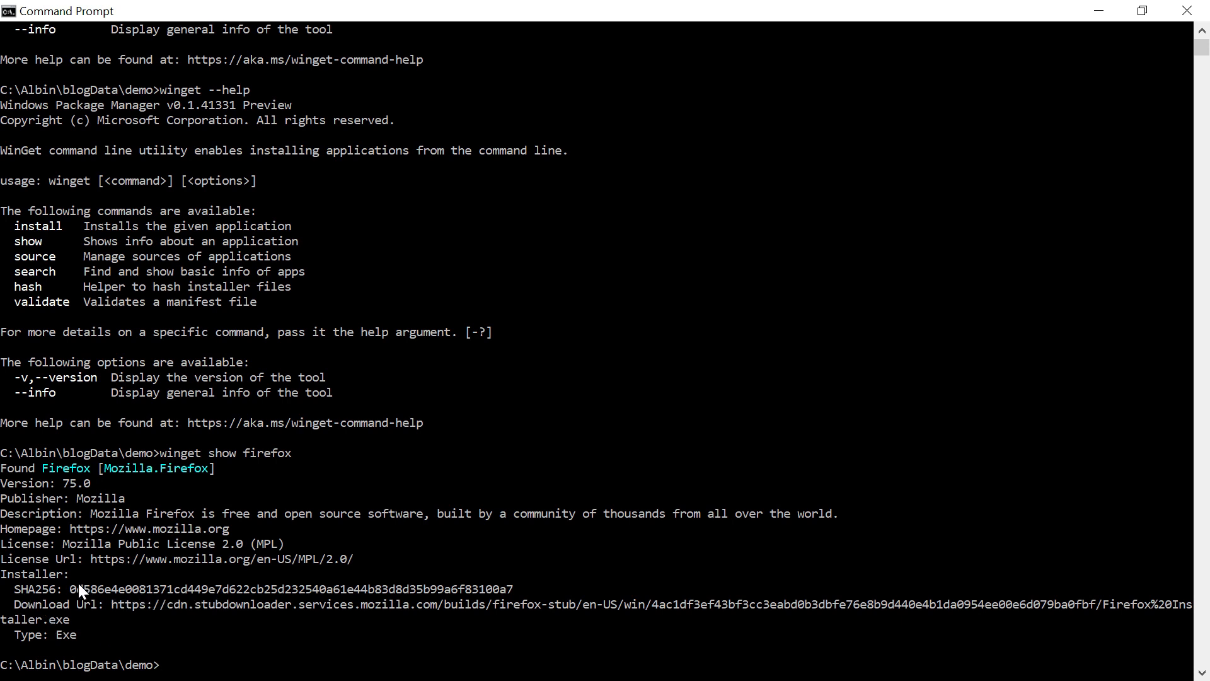
mouse_move(151, 622)
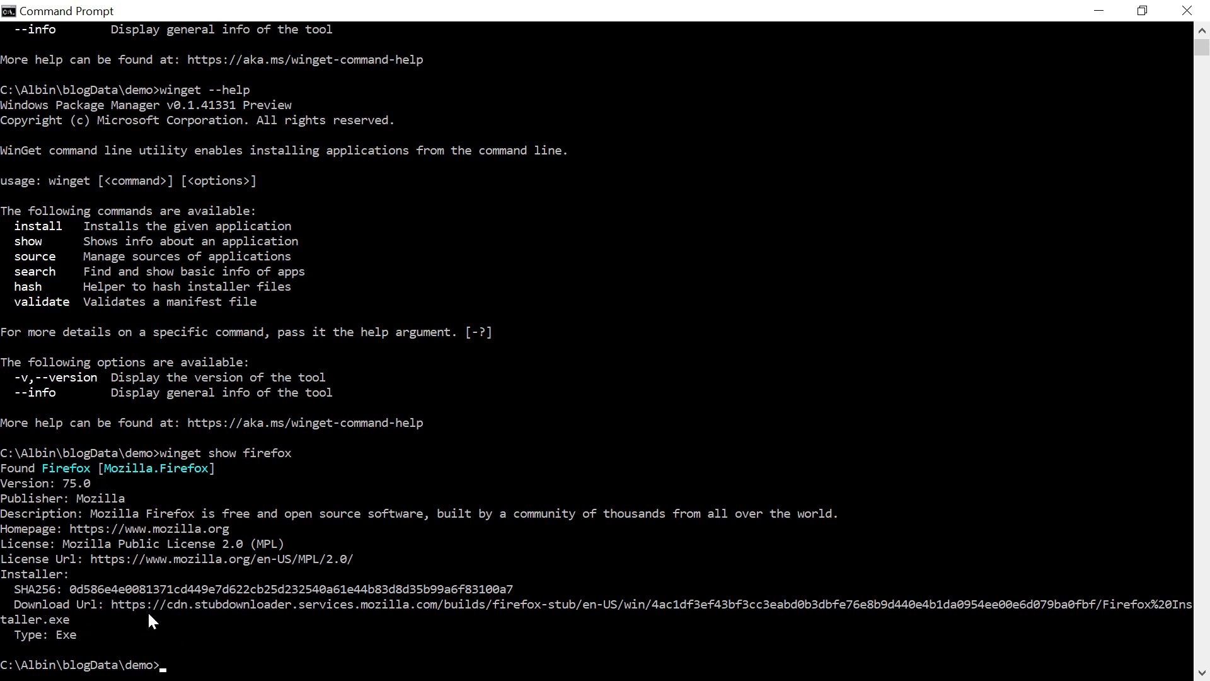
text(w)
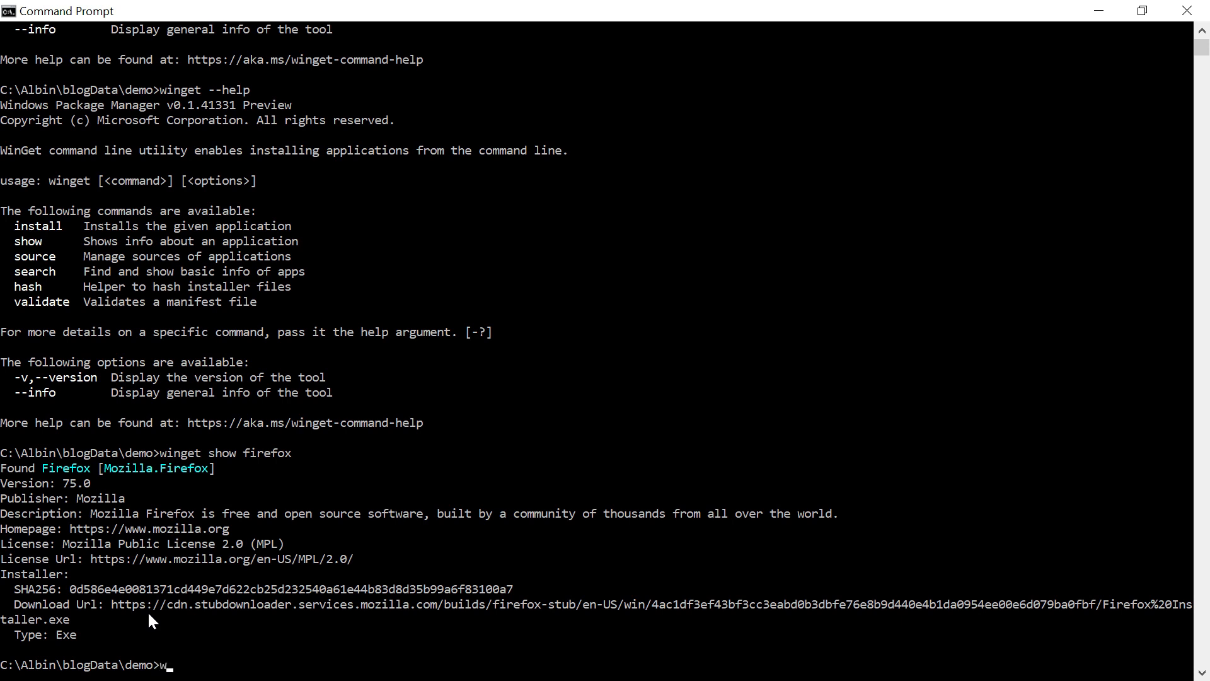
Step: Run winget search visual to list Visual Studio editions and .NET Core
text(inget)
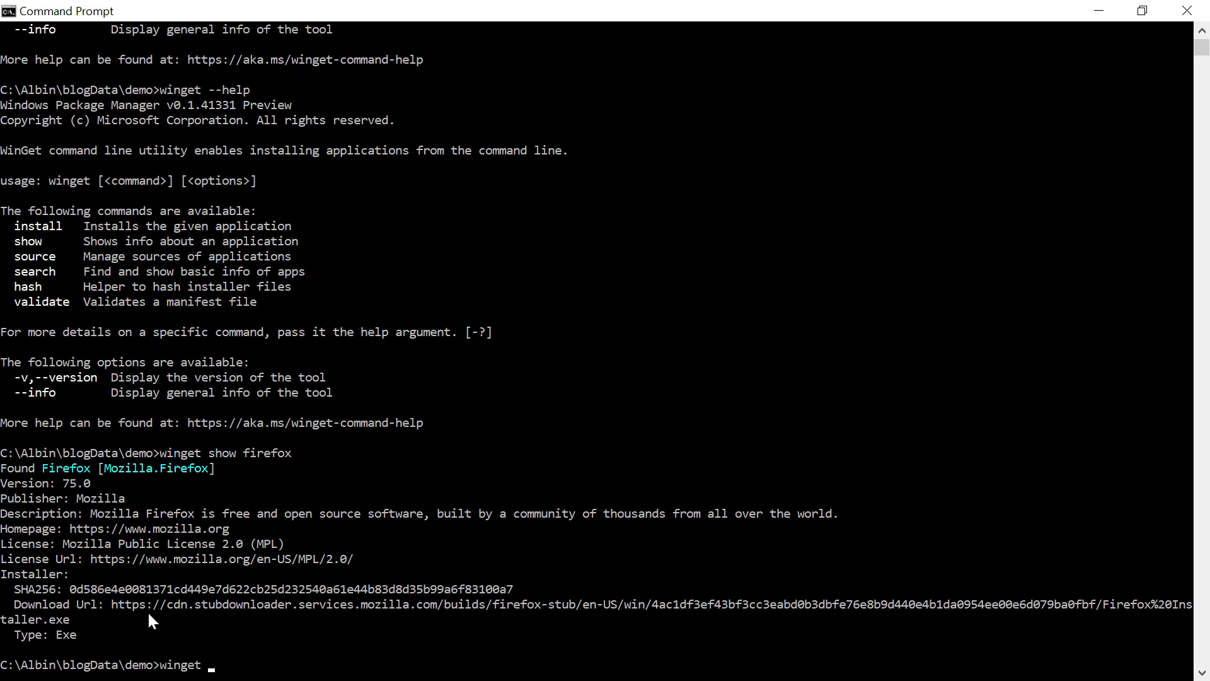
text(search)
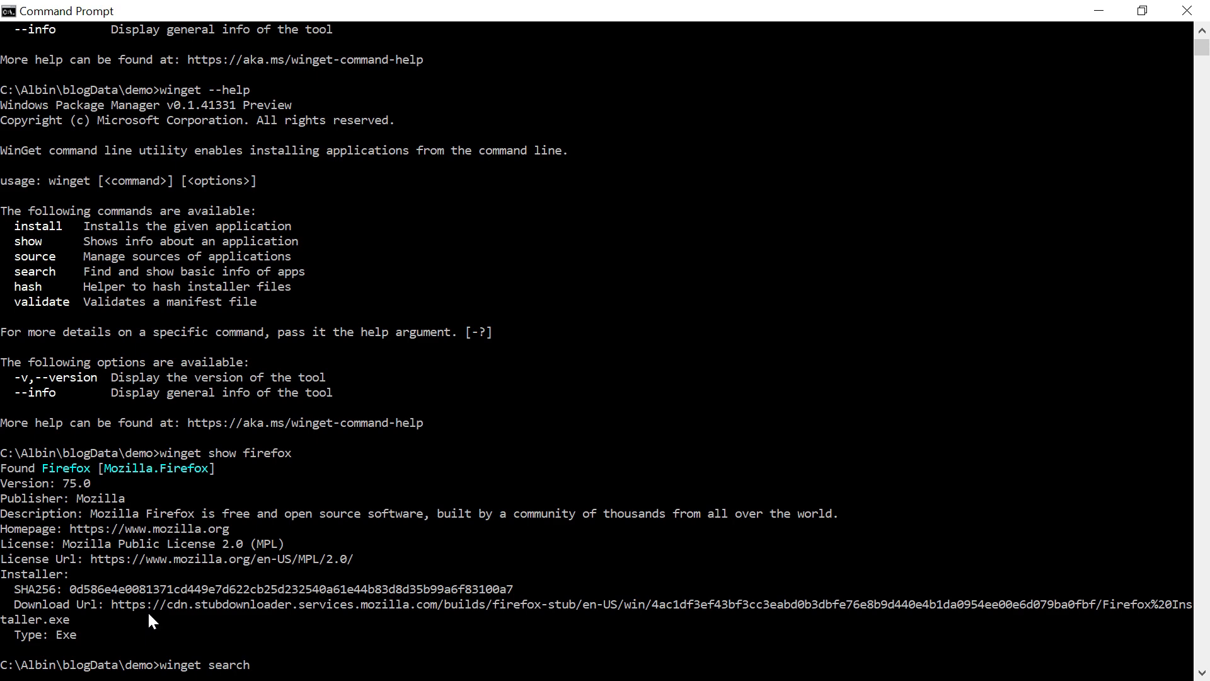
text(visual)
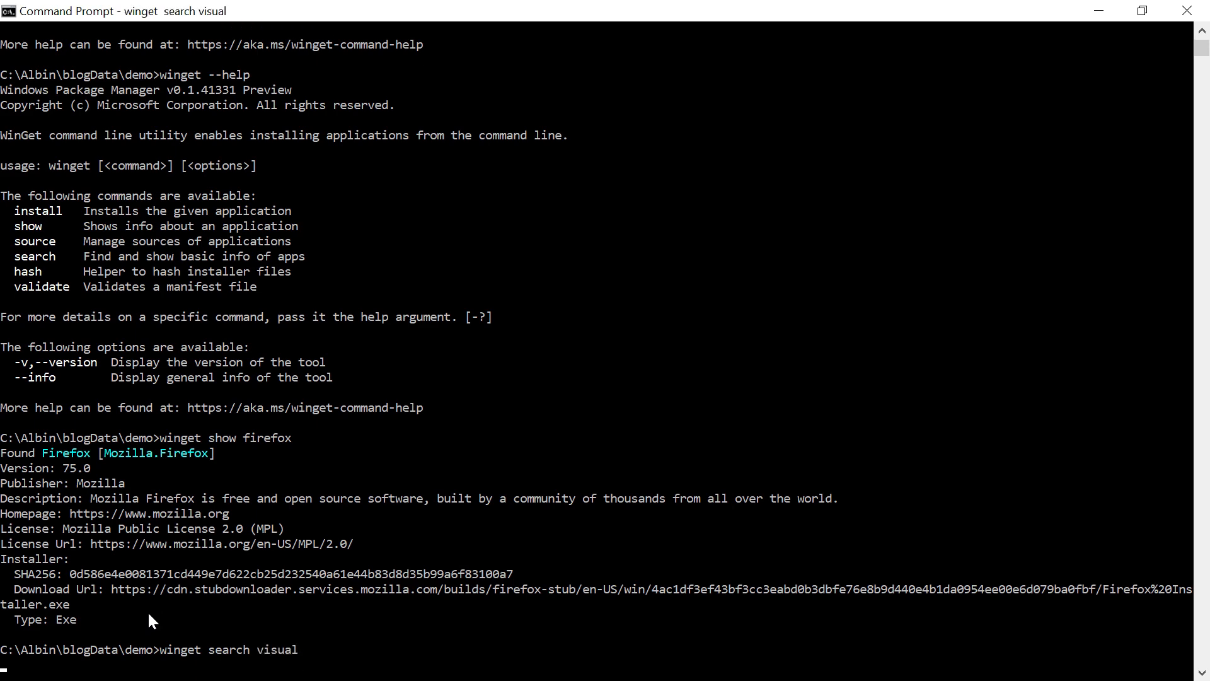
key(Return)
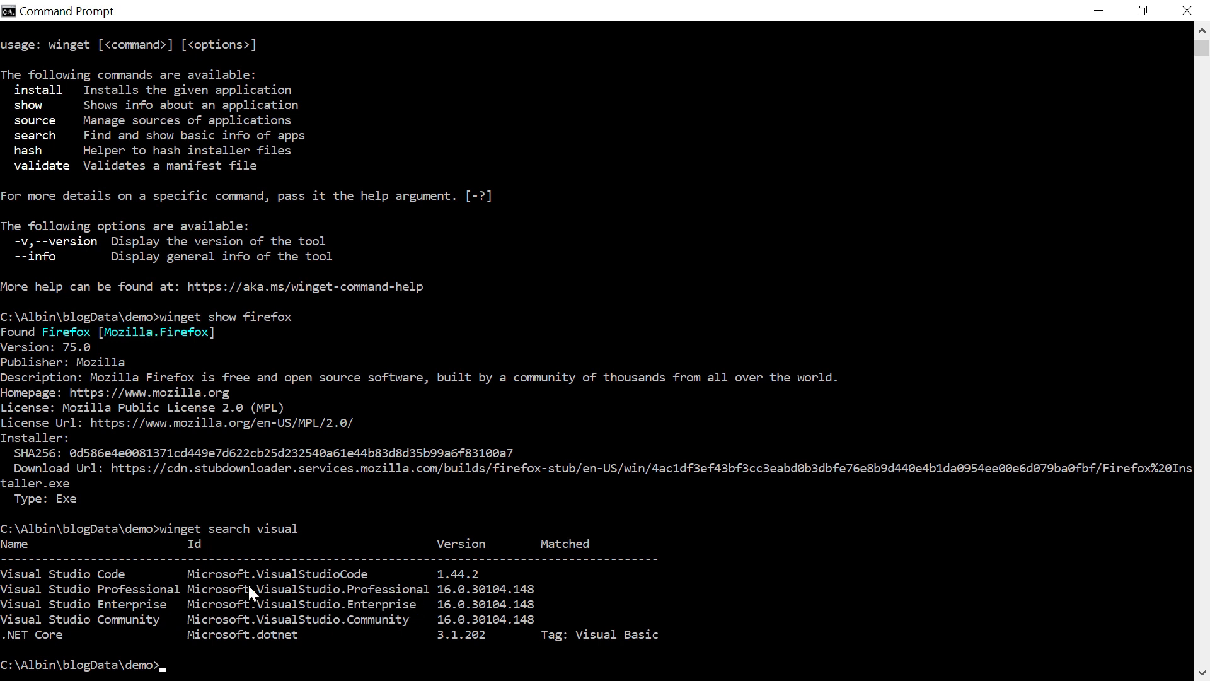
mouse_move(355, 615)
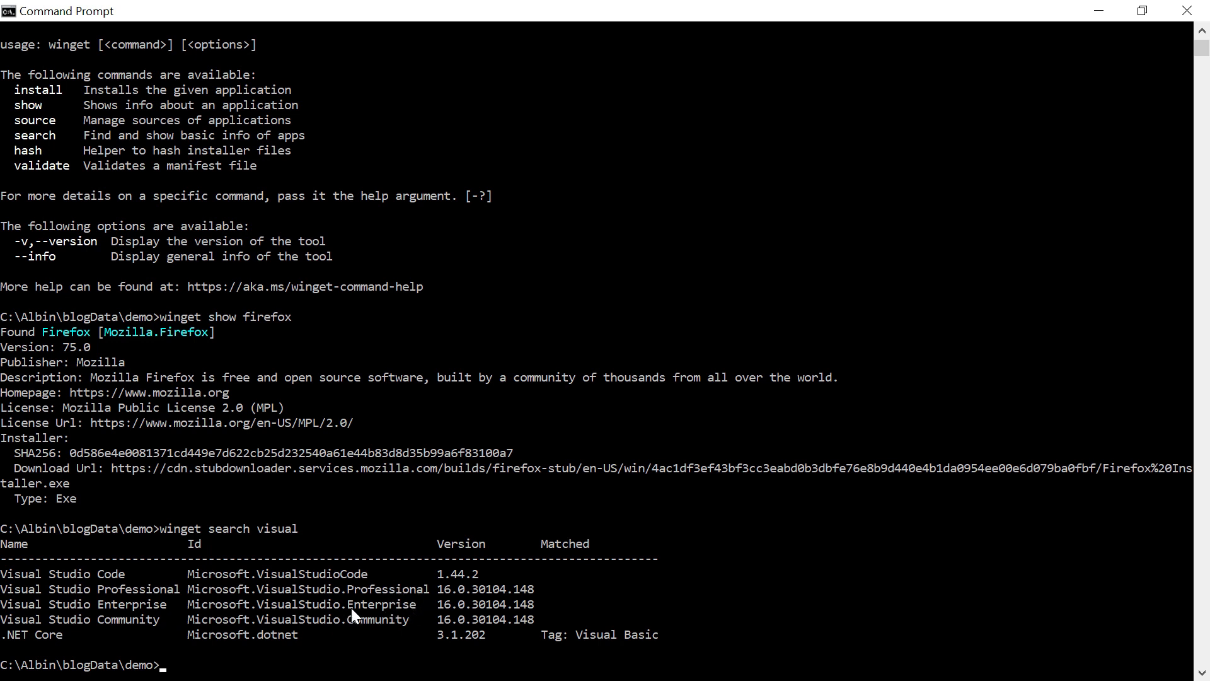
mouse_move(392, 649)
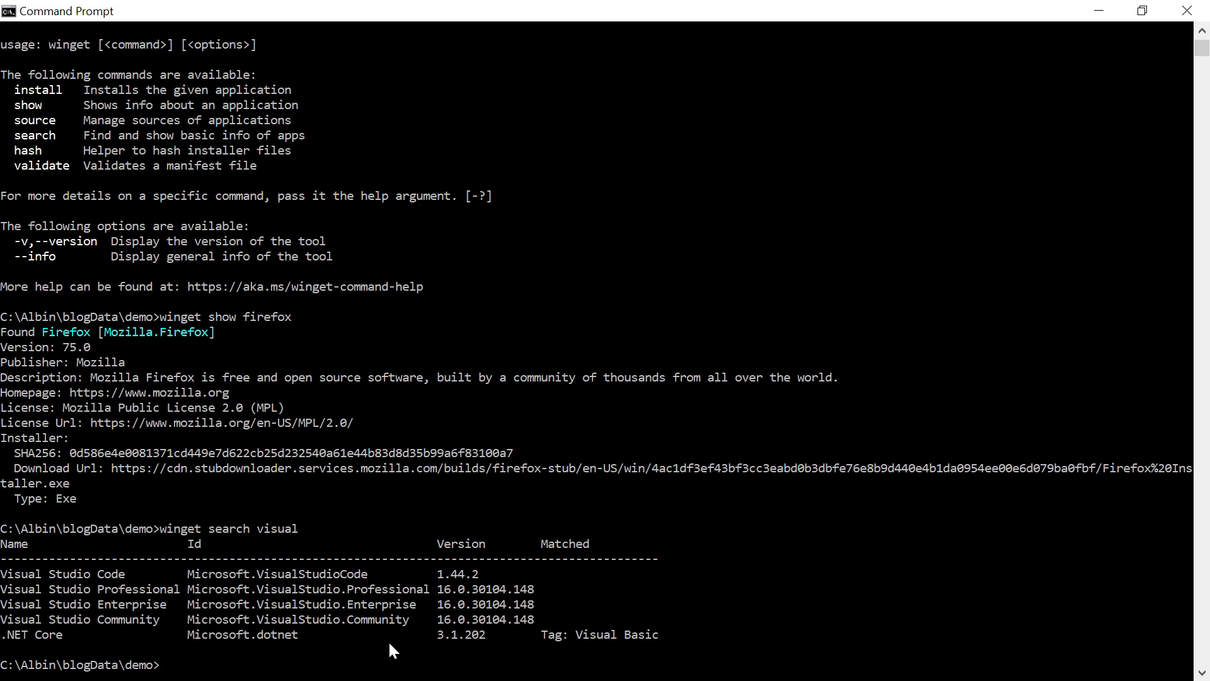
Step: Run winget search micro to list Microsoft packages like Teams and PowerToys
text(w)
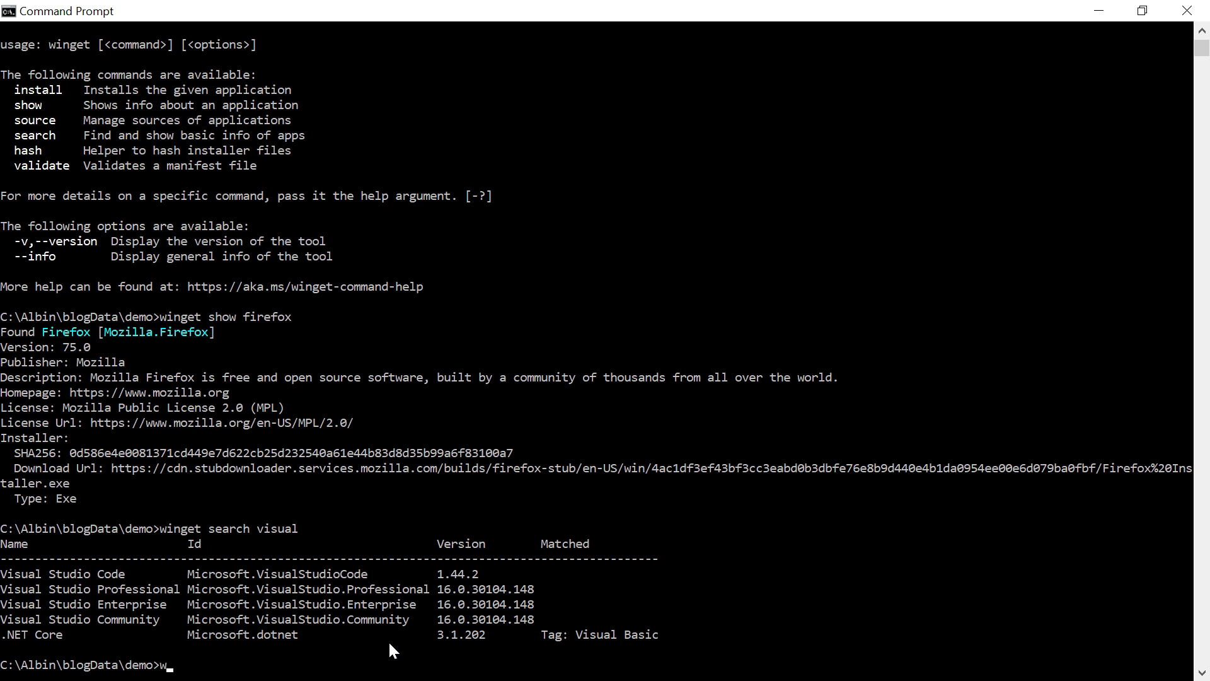
text(winget sear)
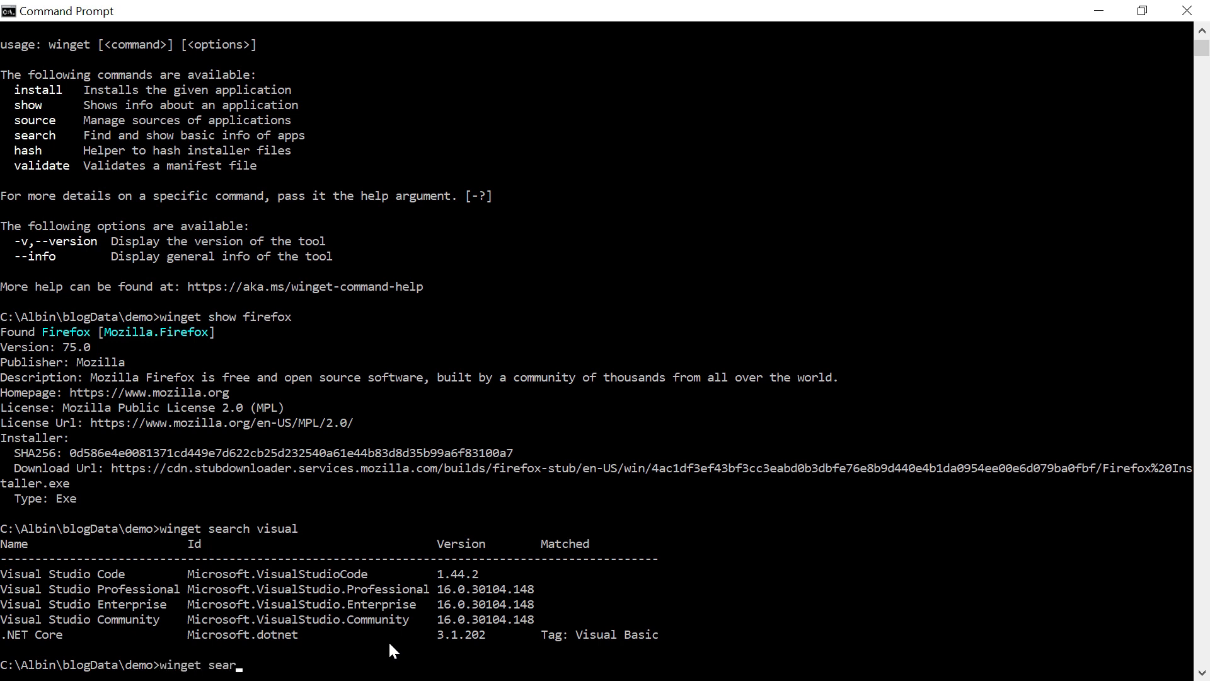
text(ch micro)
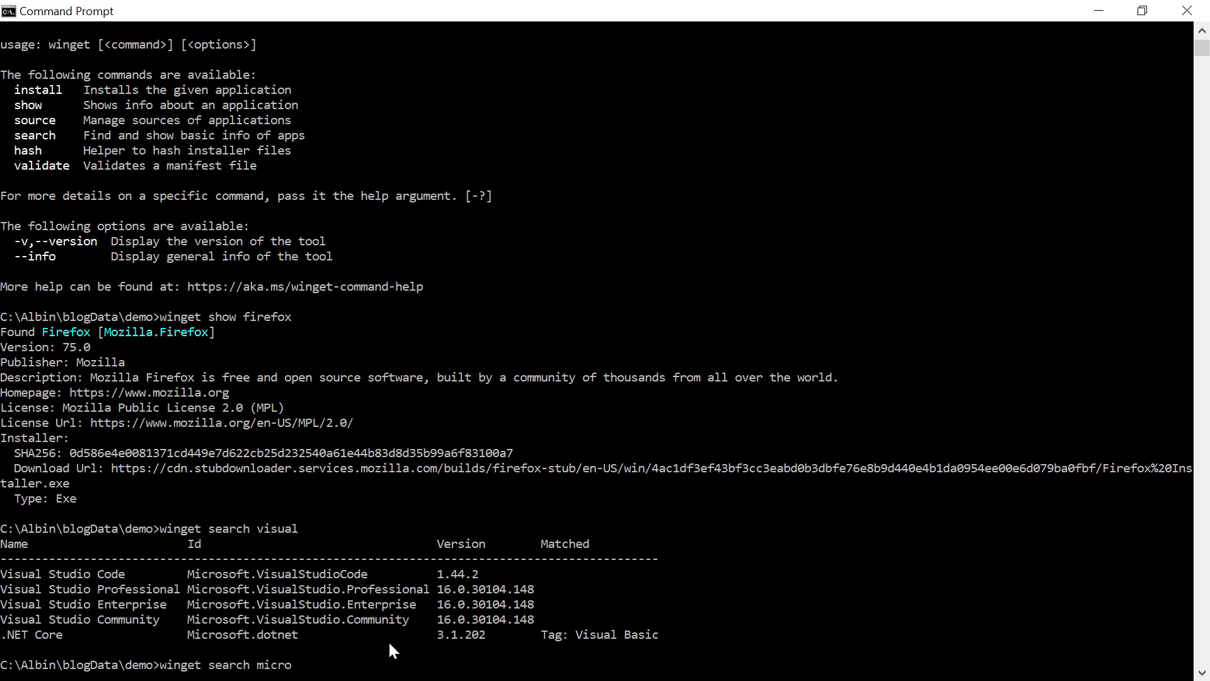
key(Return)
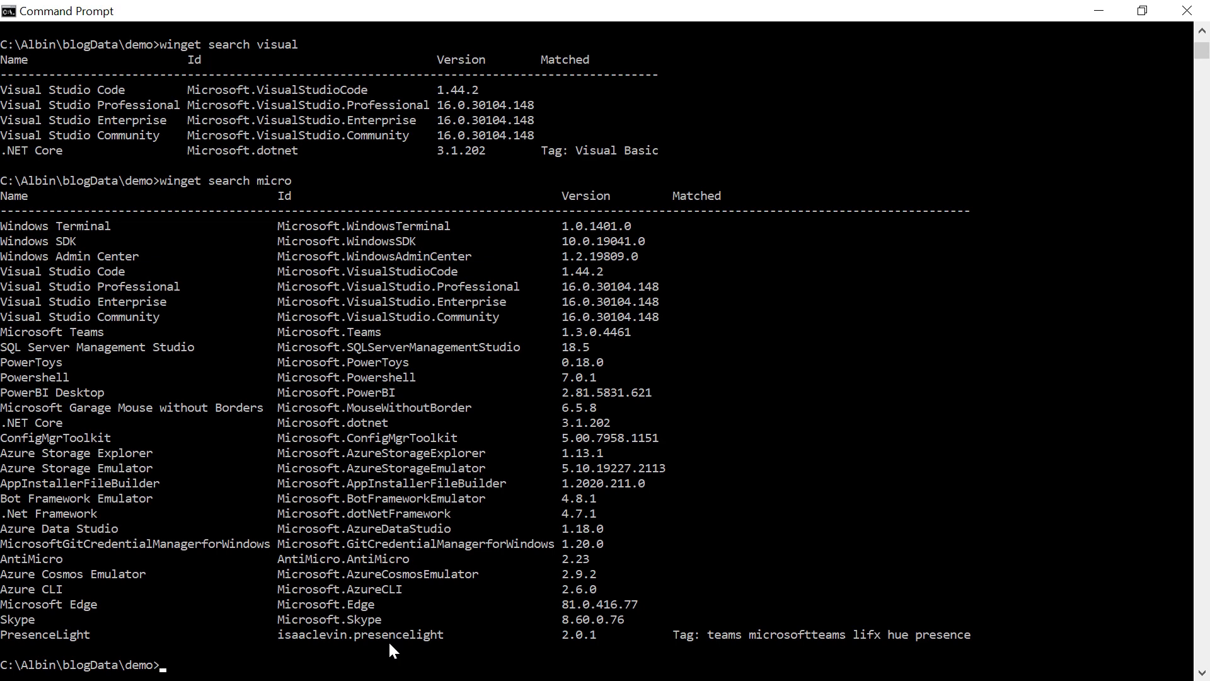
Step: Run winget install power to download and install the PowerToys package
text(wing)
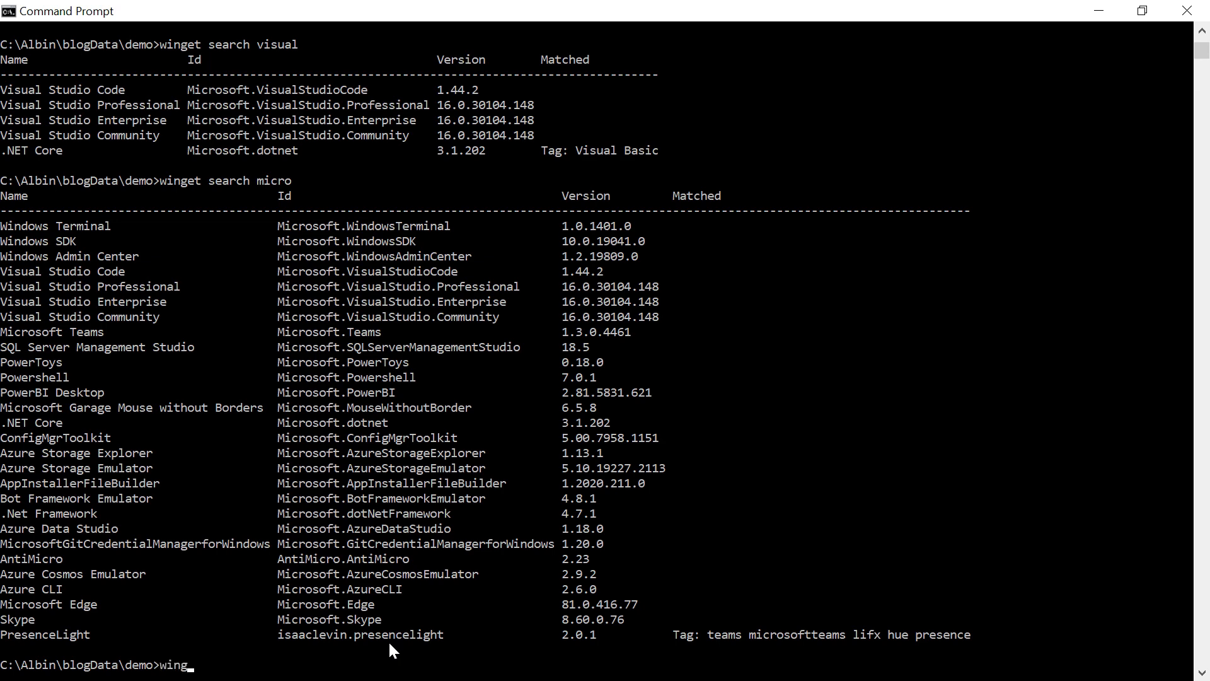
text(et)
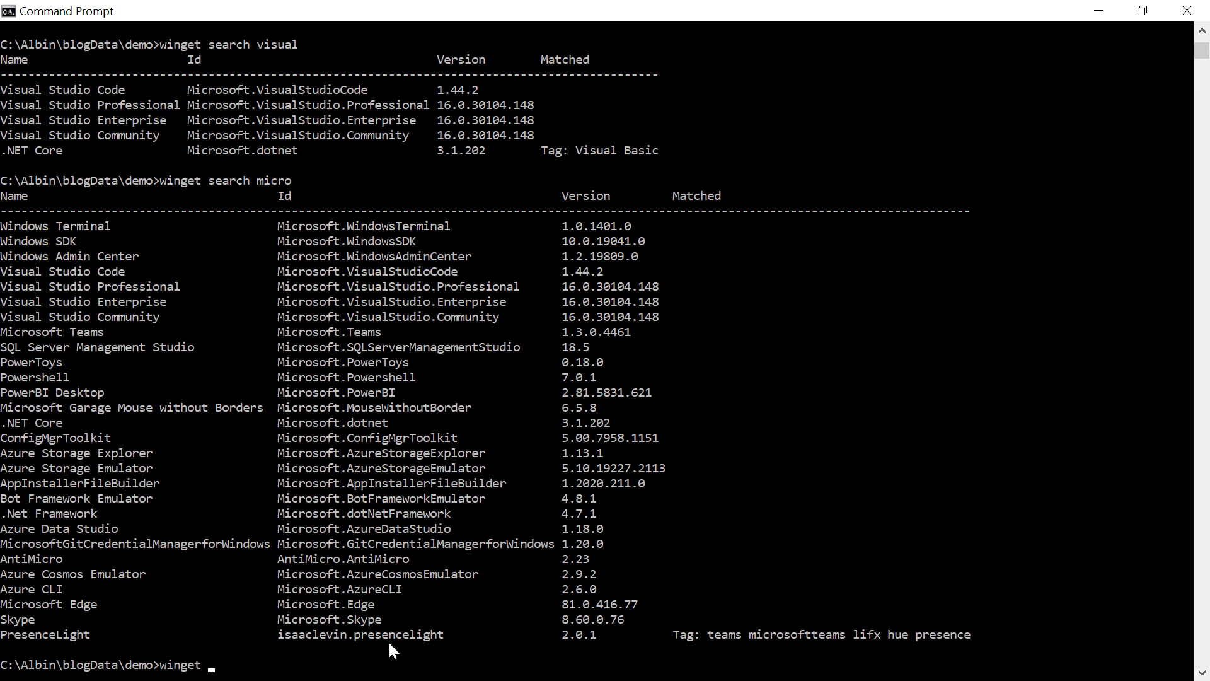
text(insta)
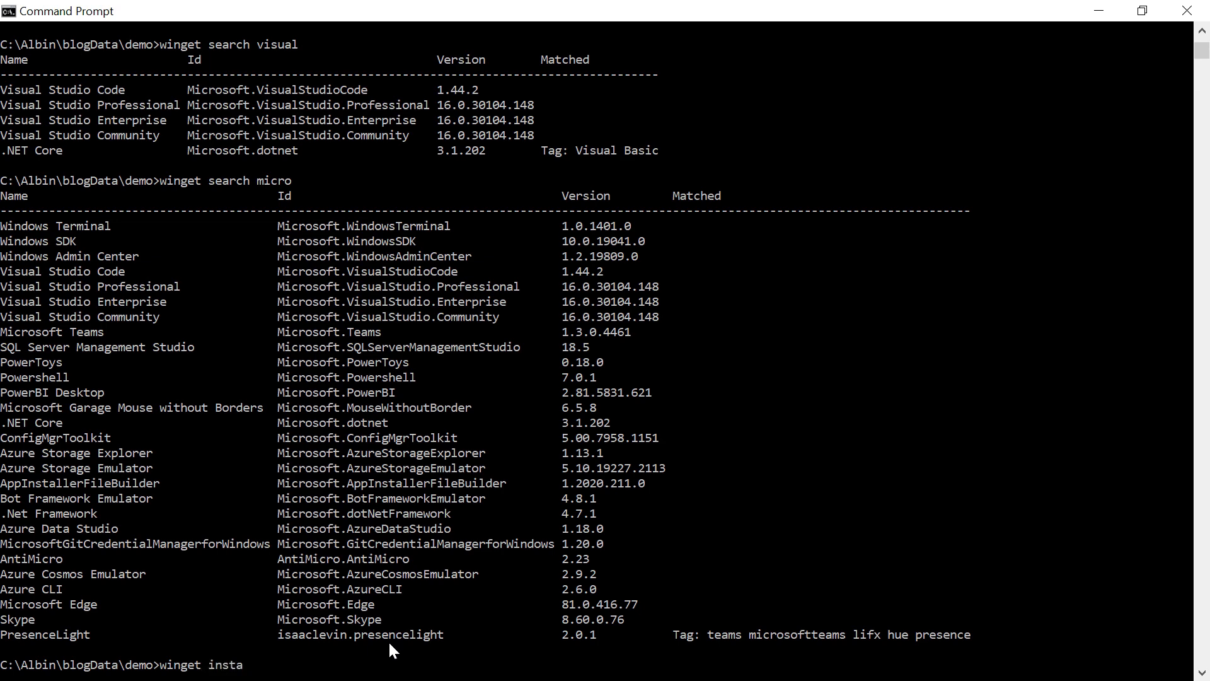
text(ll power)
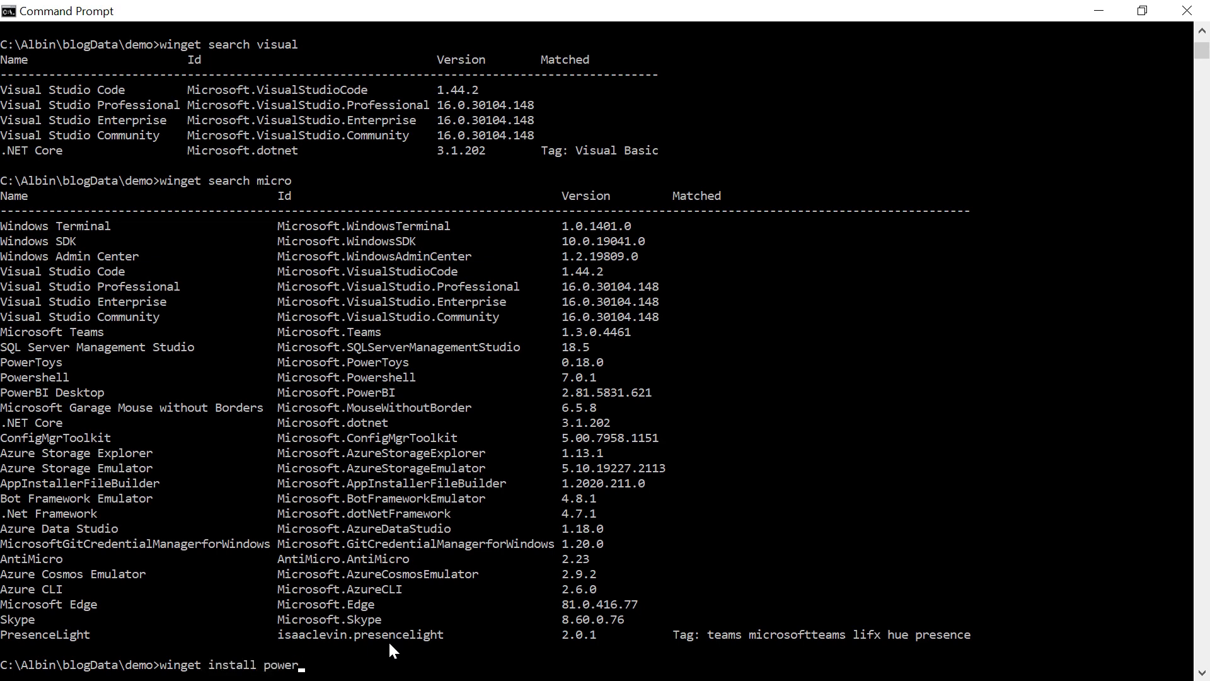
key(Return)
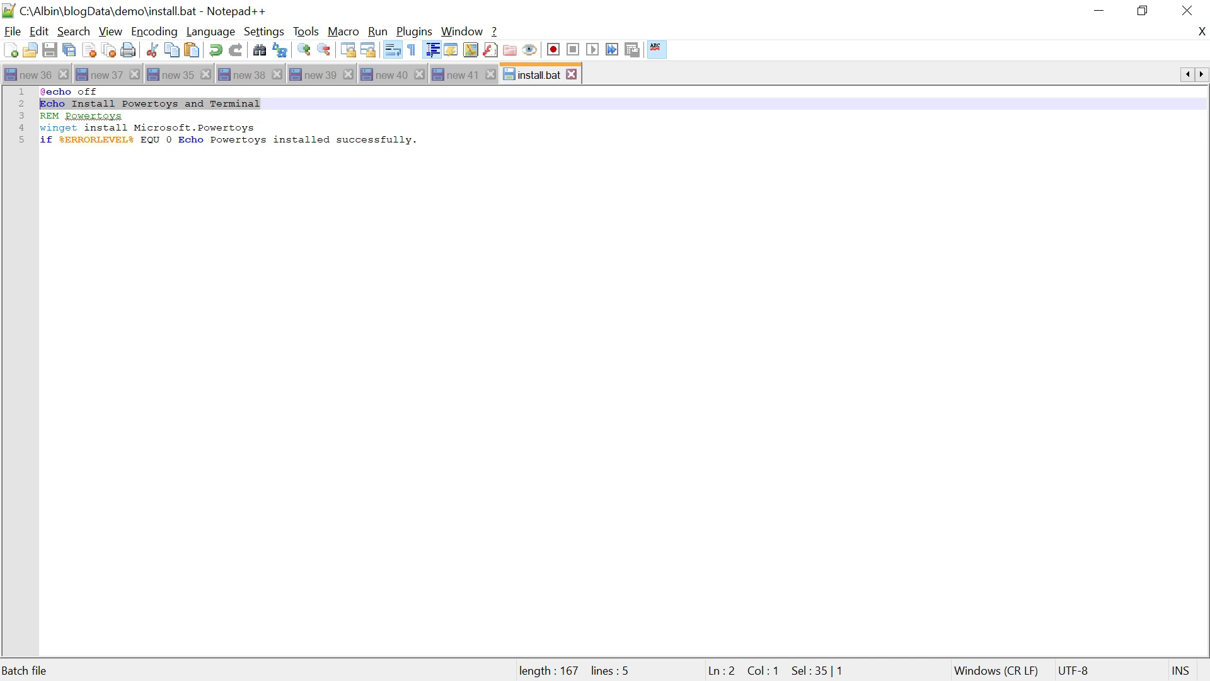
Step: Review the install.bat line announcing the Microsoft.Powertoys install in Notepad++
click(417, 140)
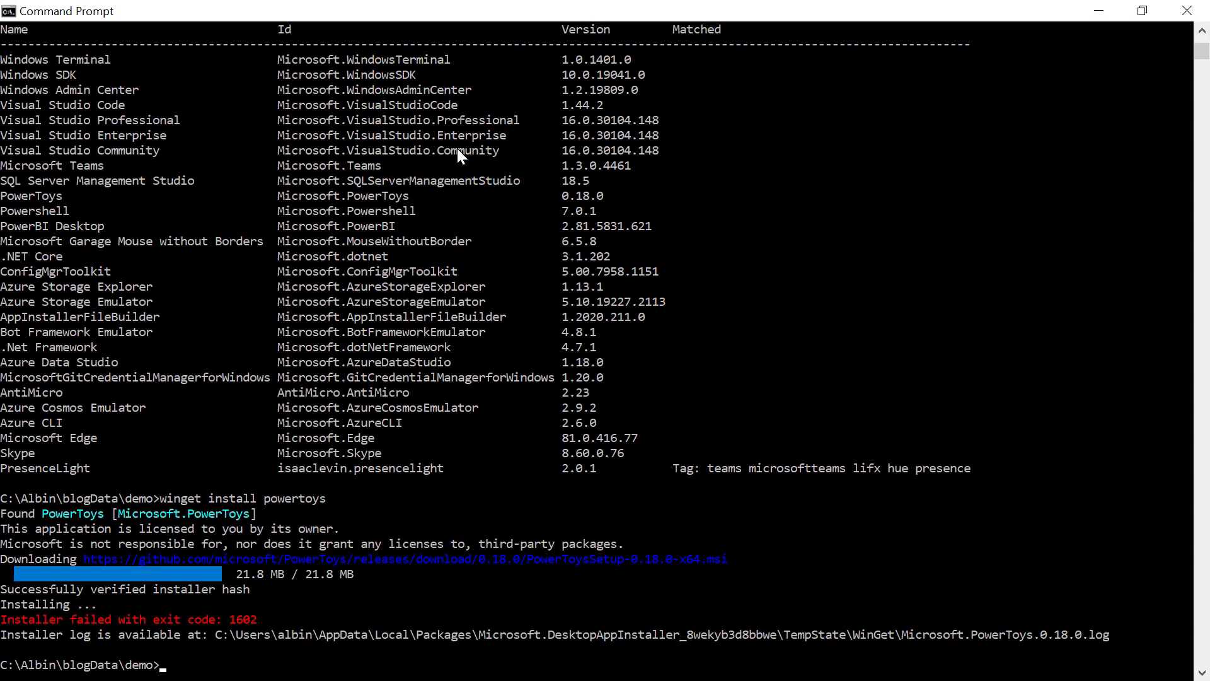
Step: Run install.bat, which echoes its message and fails installing PowerToys with exit code 1602
text(install.bat)
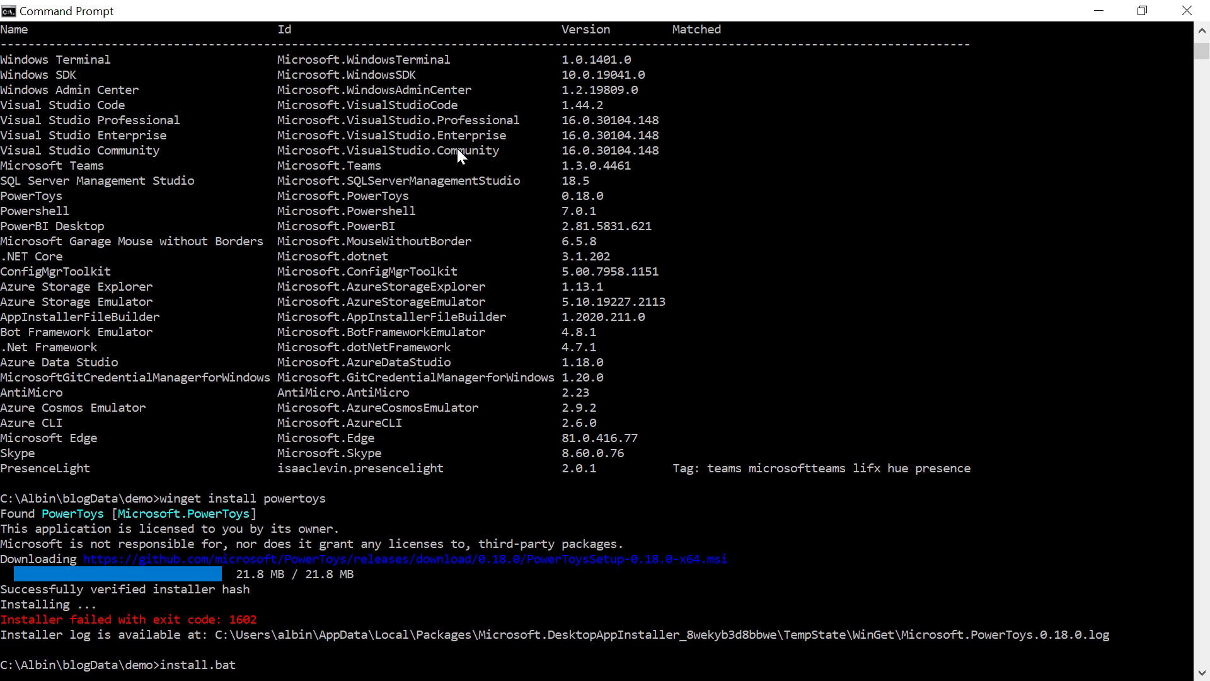
key(Return)
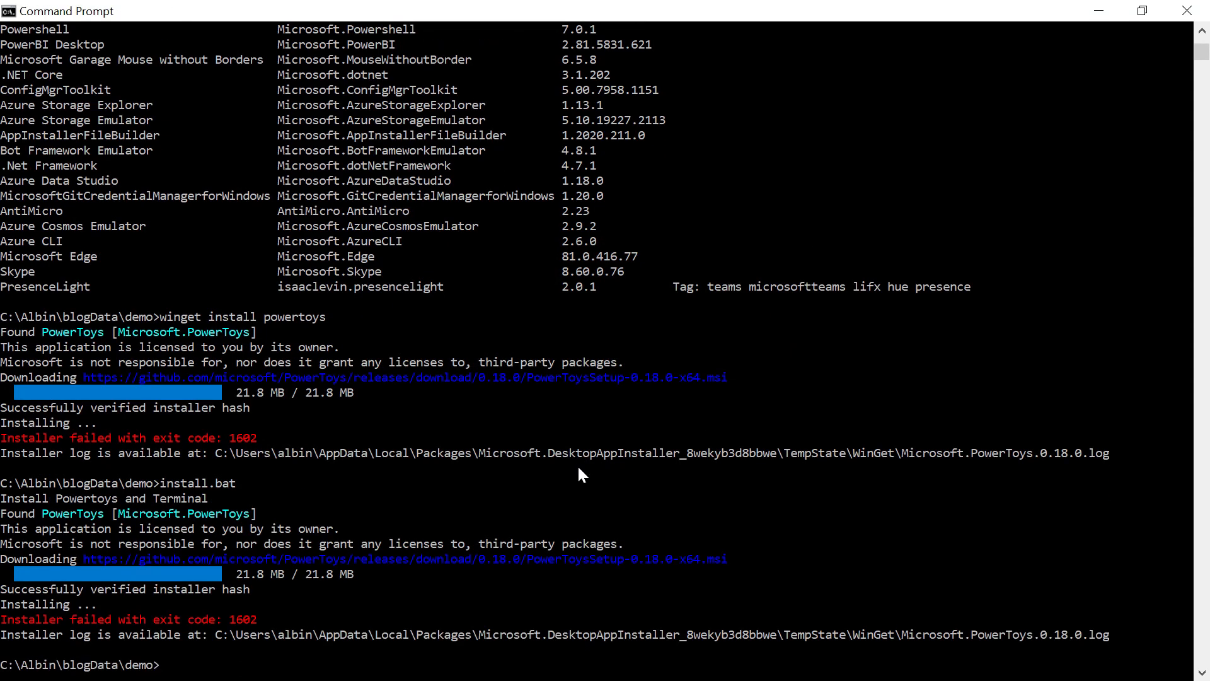
key(alt+tab)
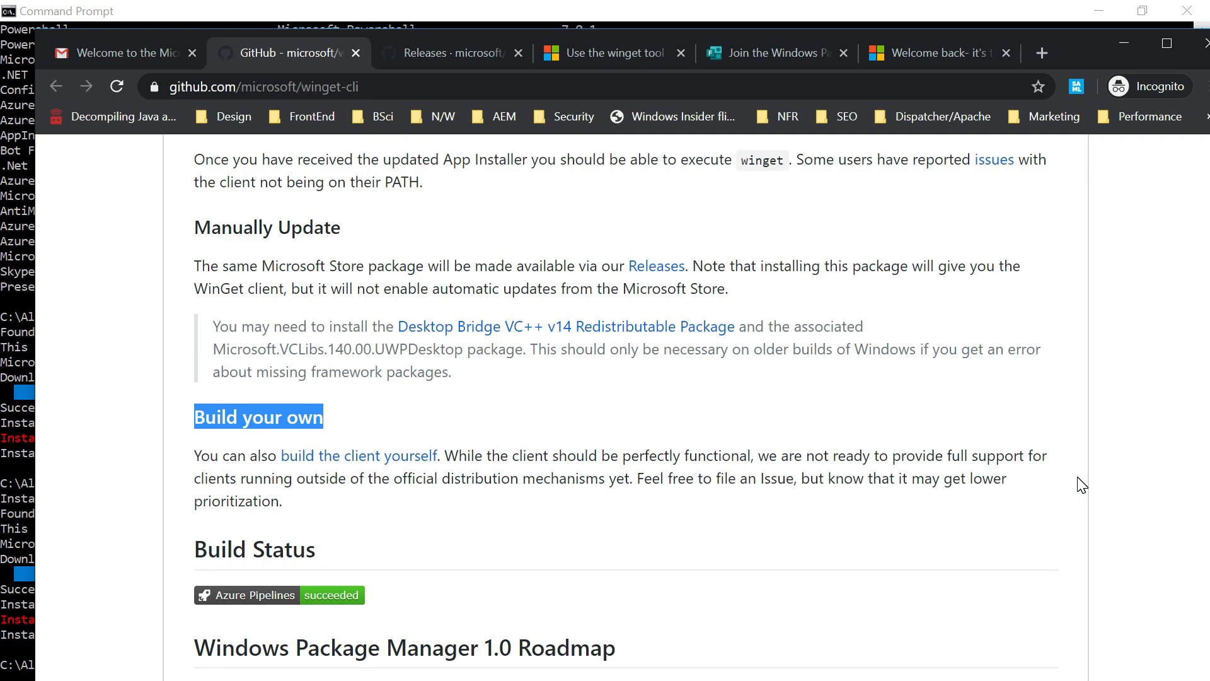
Step: Scroll up the winget-cli repository page to its file list, from .github to LICENSE
scroll(up, 3)
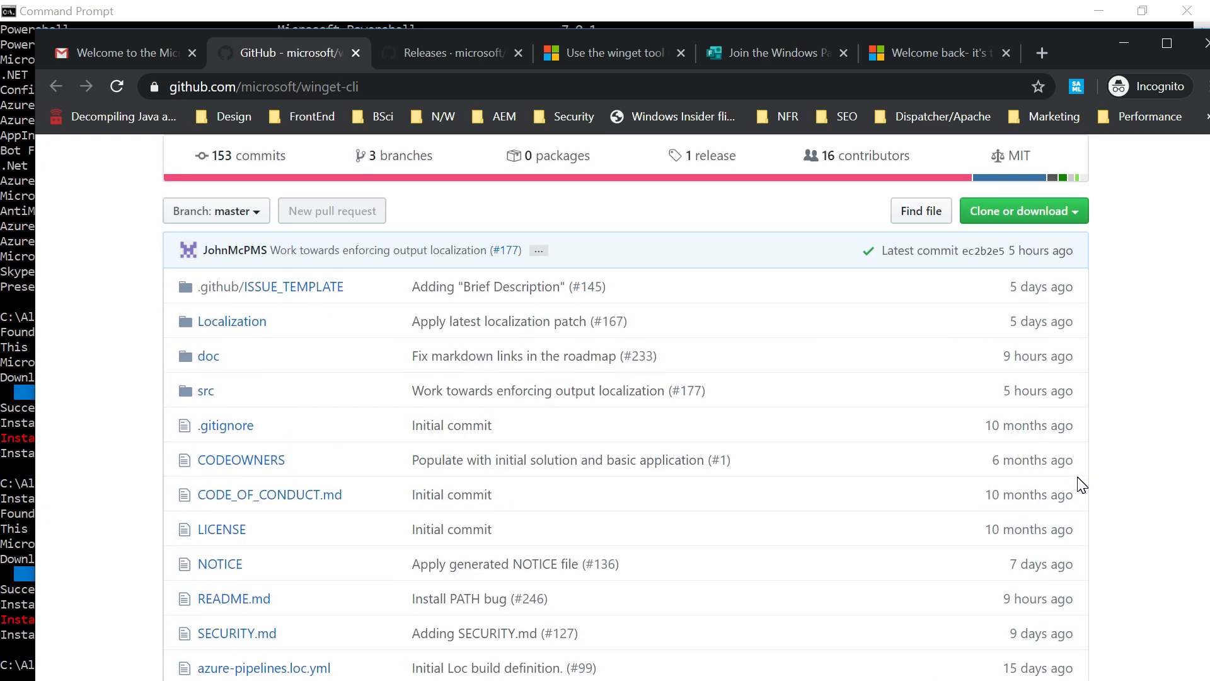